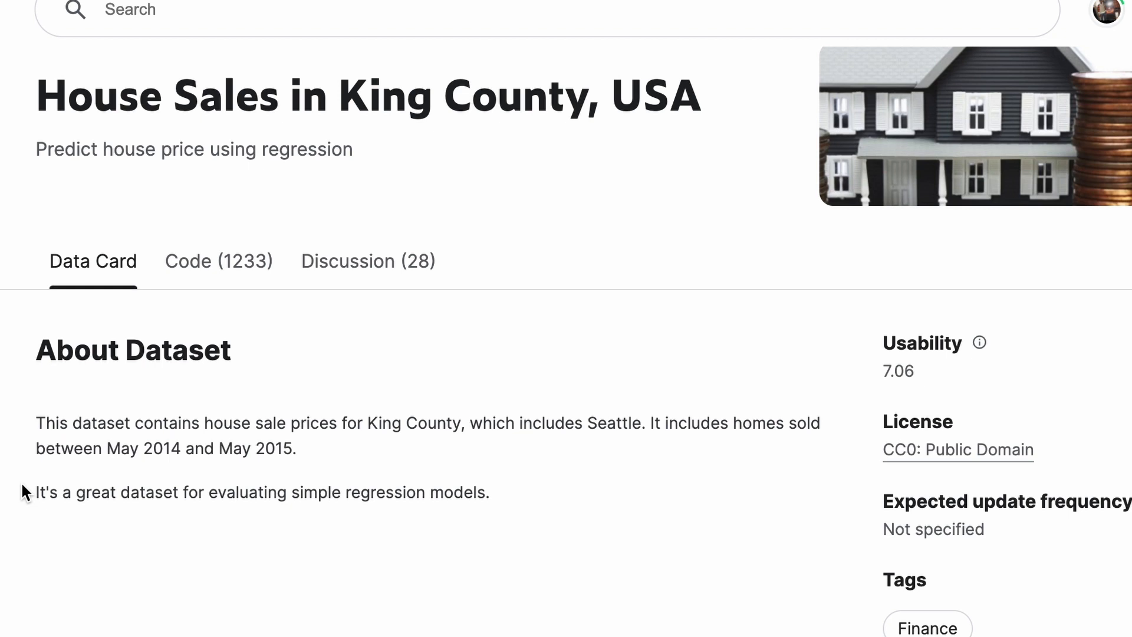
Fill the create-table form: kc_house_data.csv into dataset ai, auto-detected schema, 1 header row skipped.
scroll(down, 3)
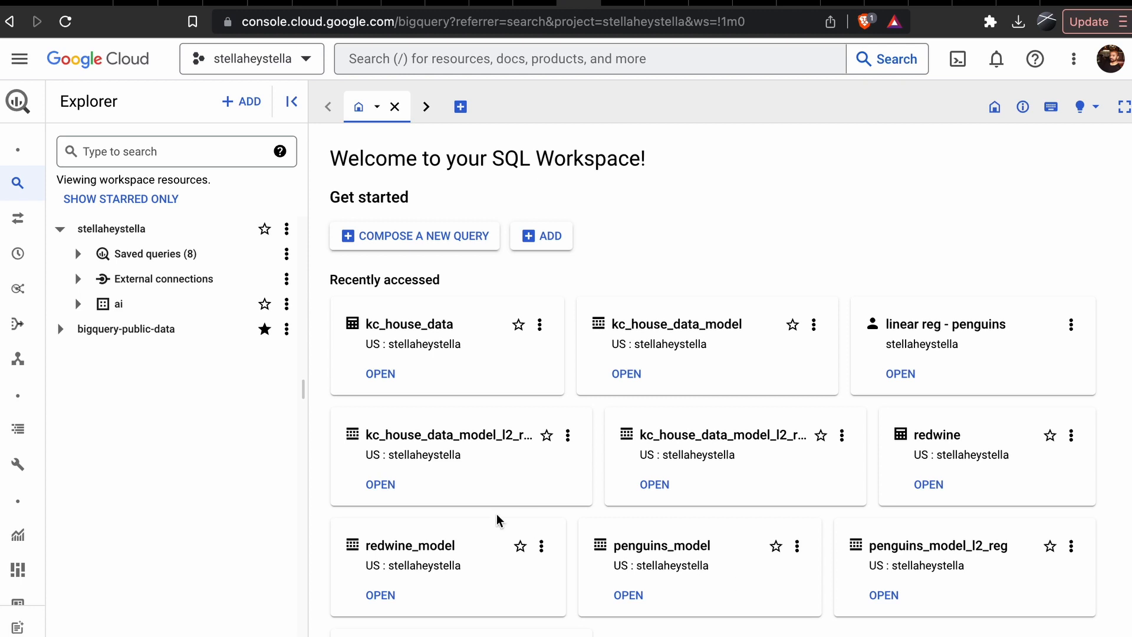
mouse_move(239, 100)
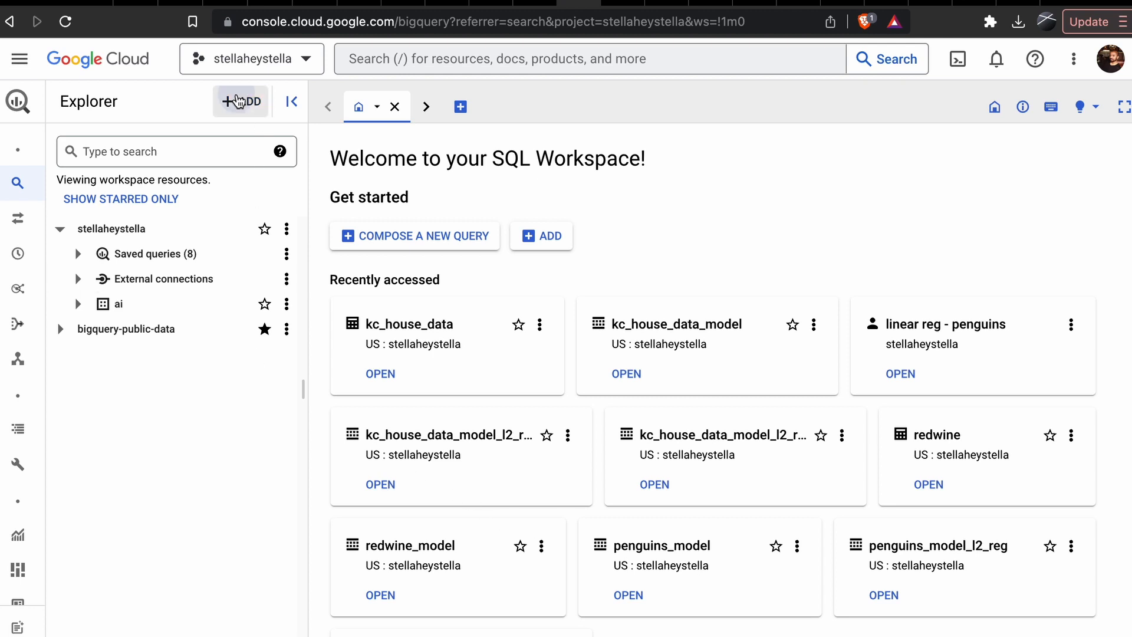
click(540, 235)
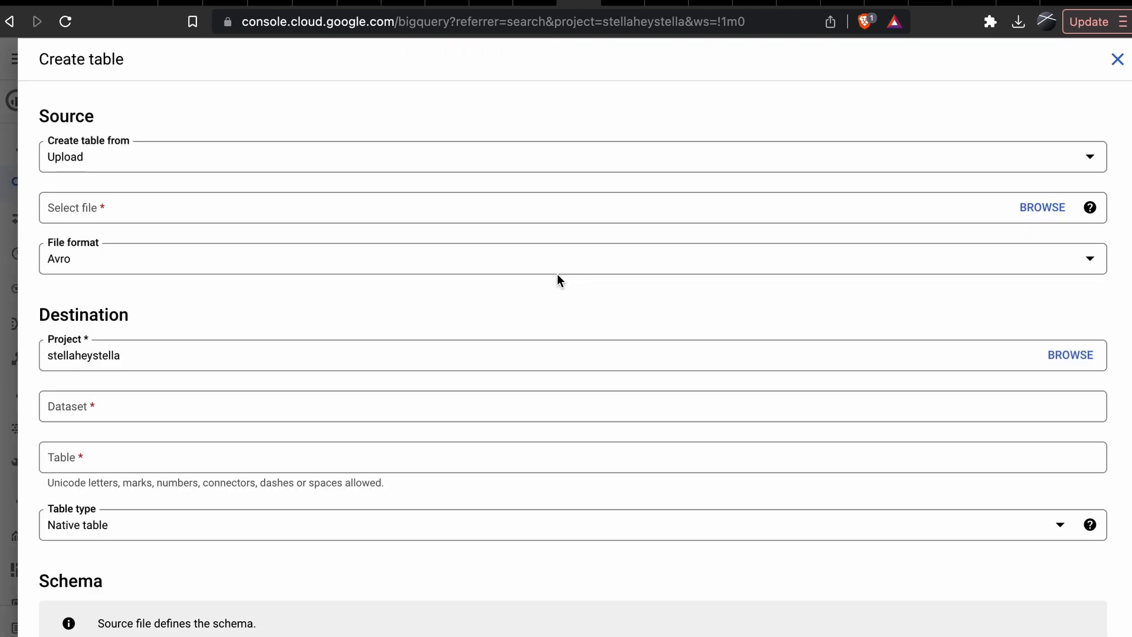
click(563, 405)
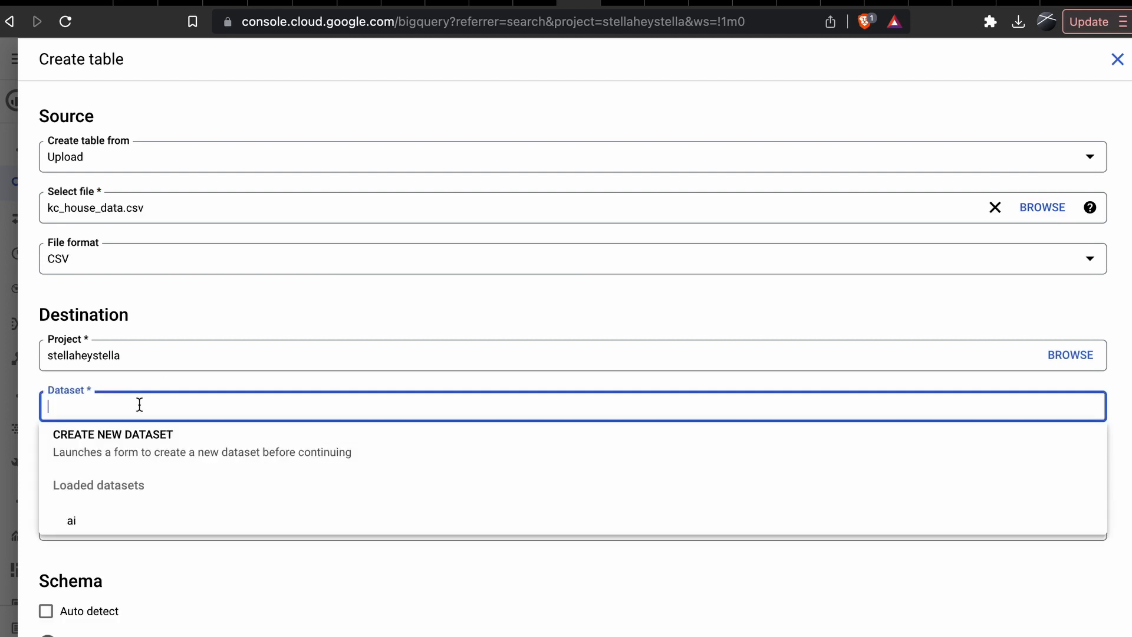
click(70, 521)
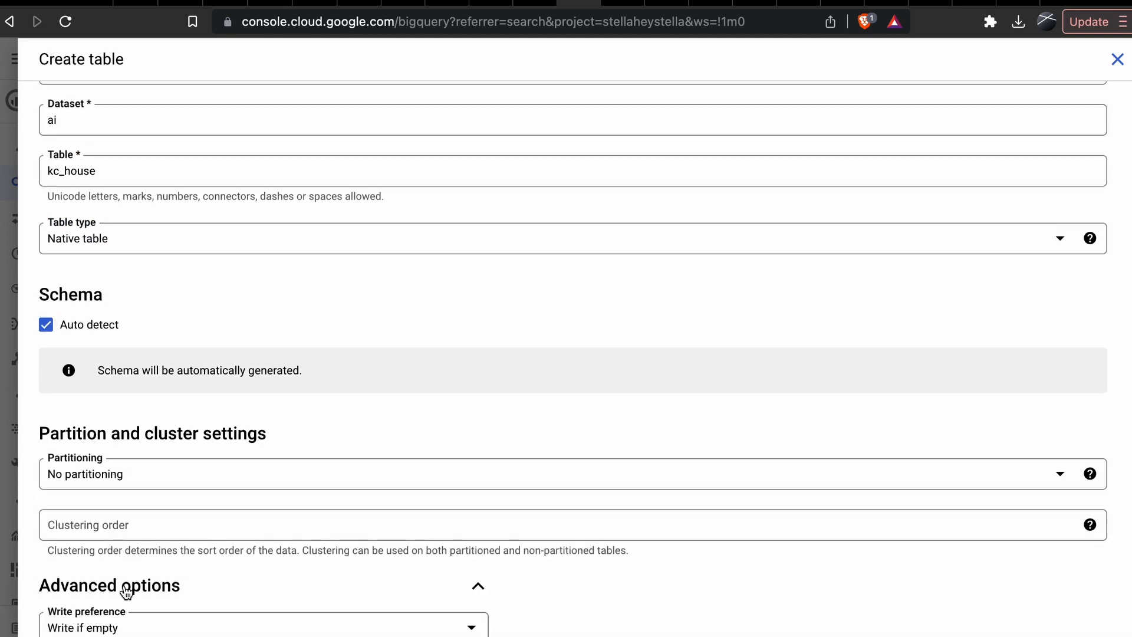
scroll(down, 3)
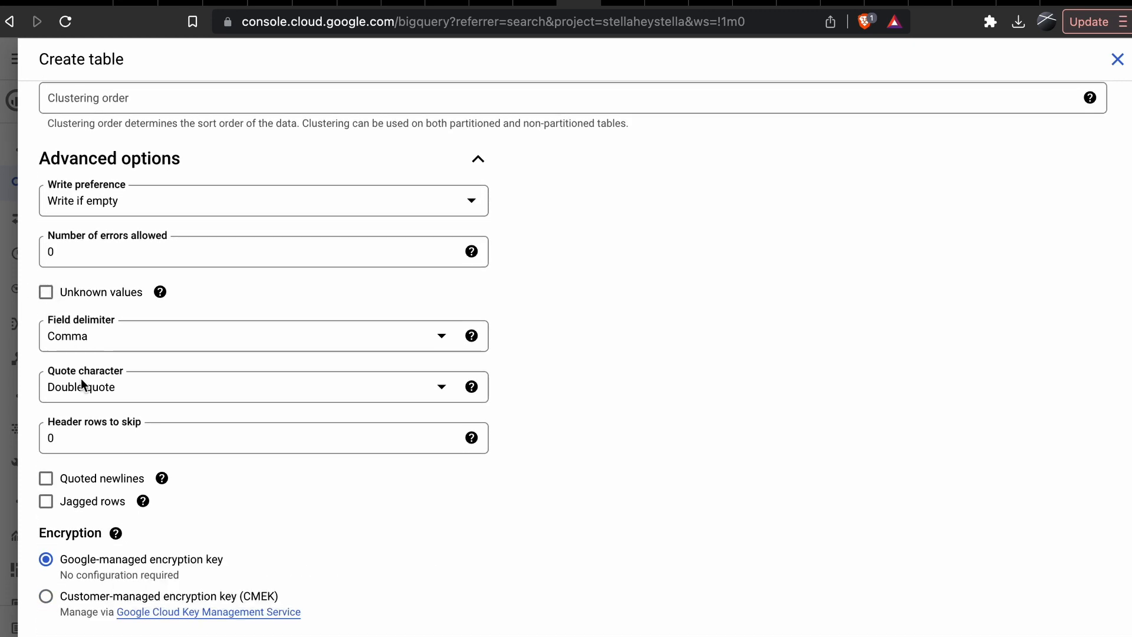
text(1)
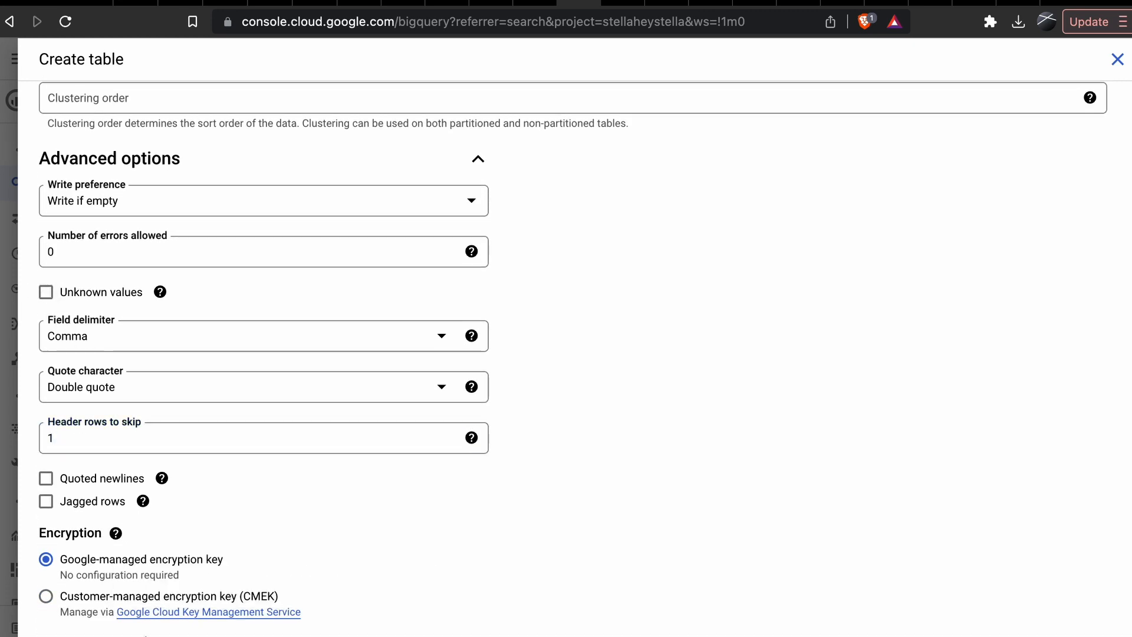
scroll(down, 3)
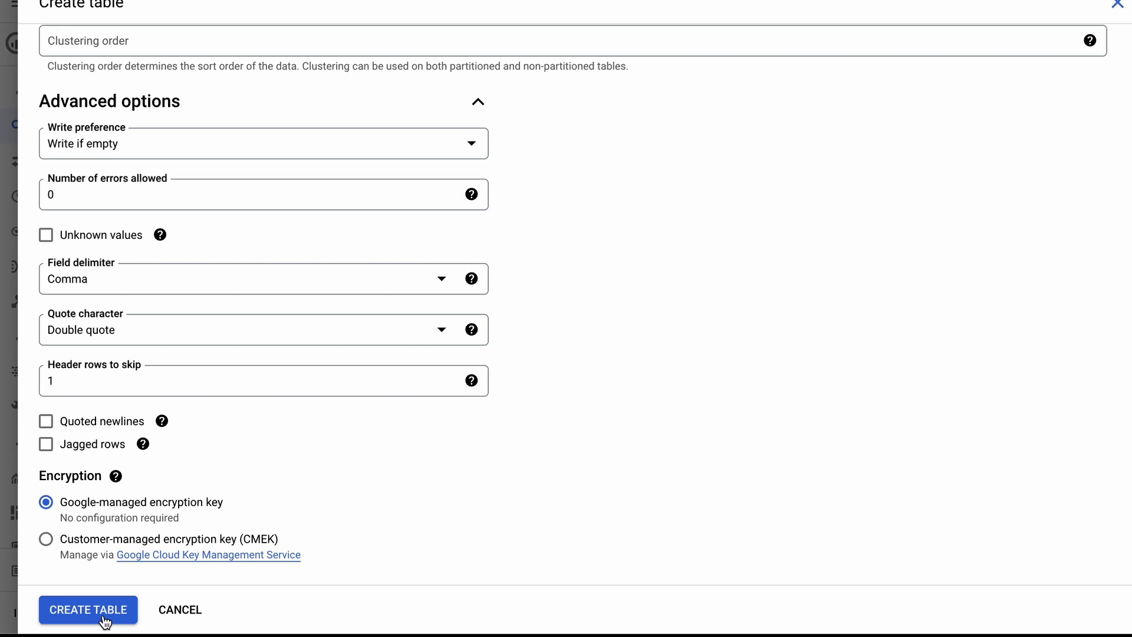
Create the table, then open kc_house_data under the ai dataset.
click(87, 609)
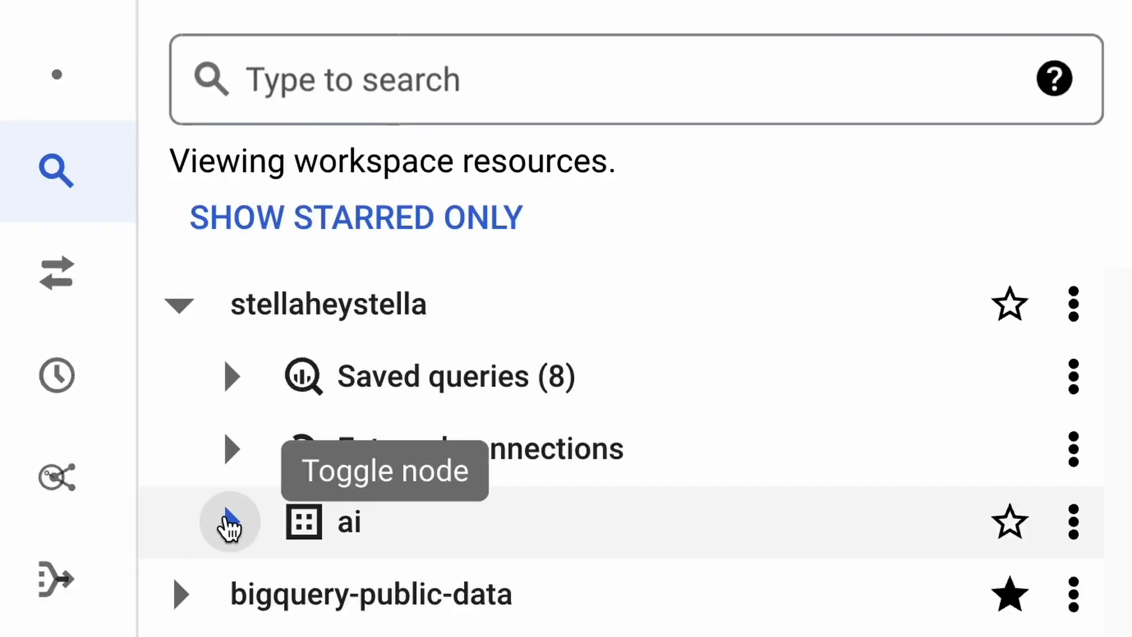
click(229, 521)
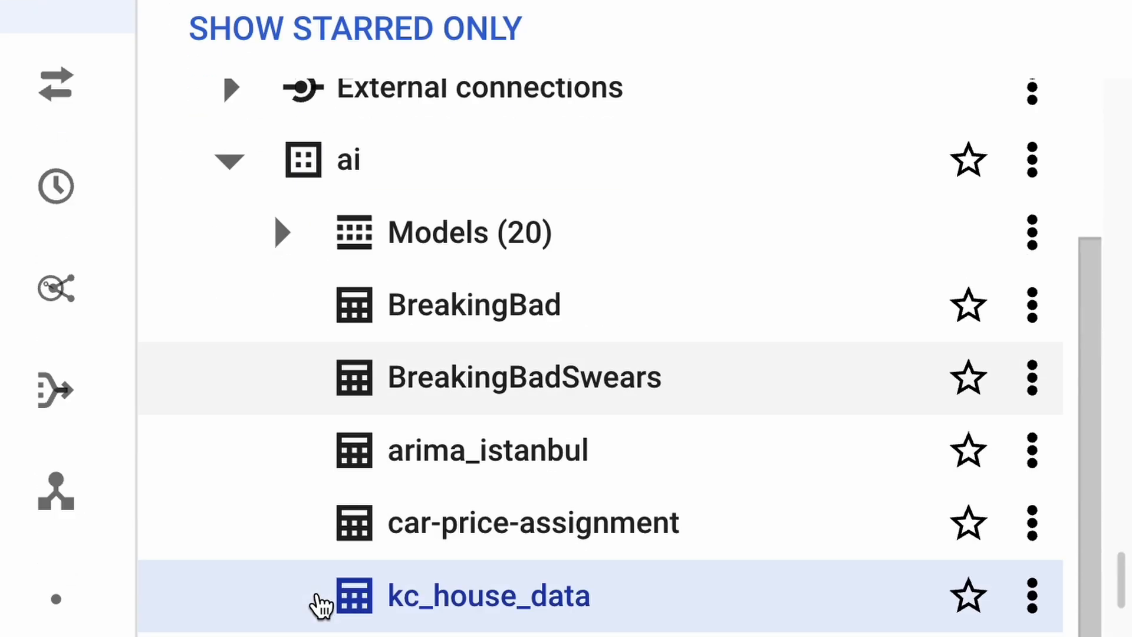
click(488, 596)
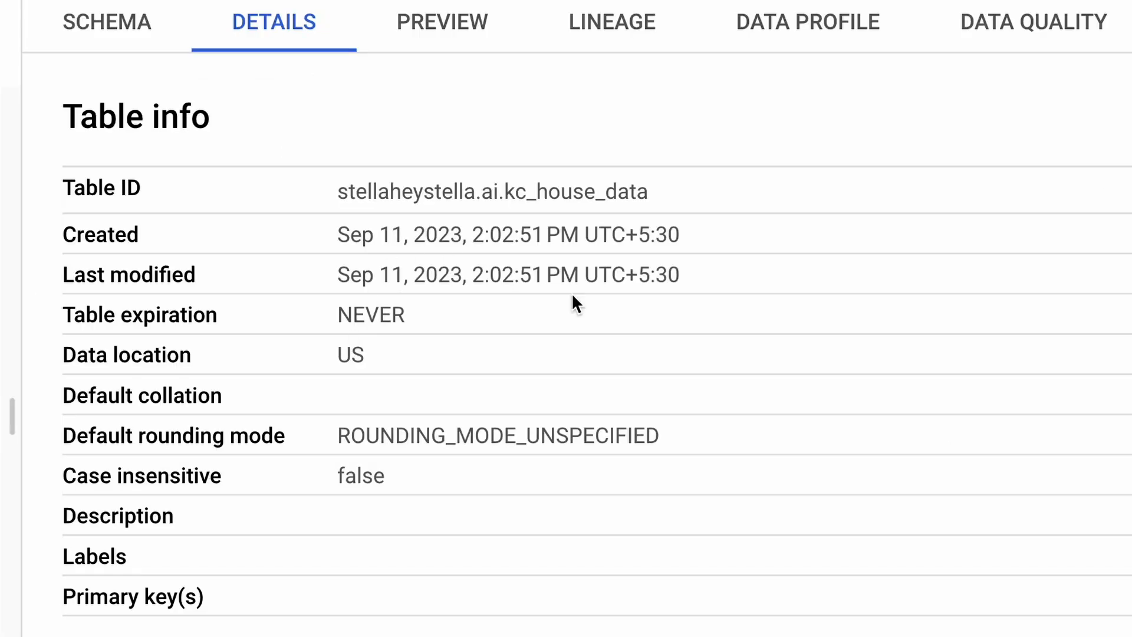
Review the table's details and preview its sample house sale rows.
scroll(down, 3)
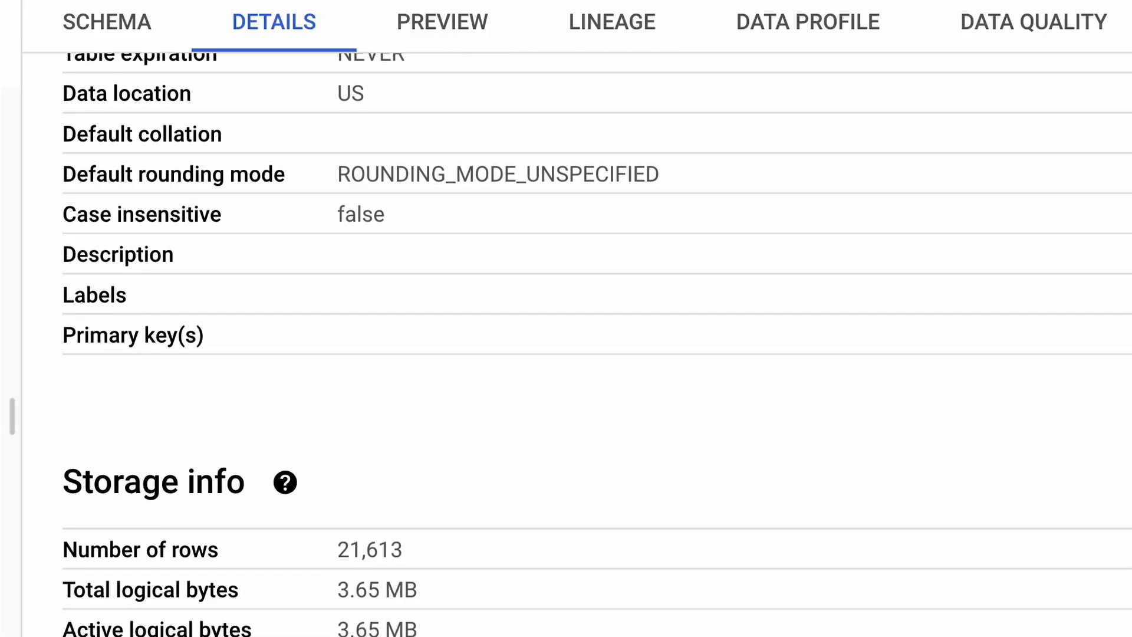
scroll(down, 3)
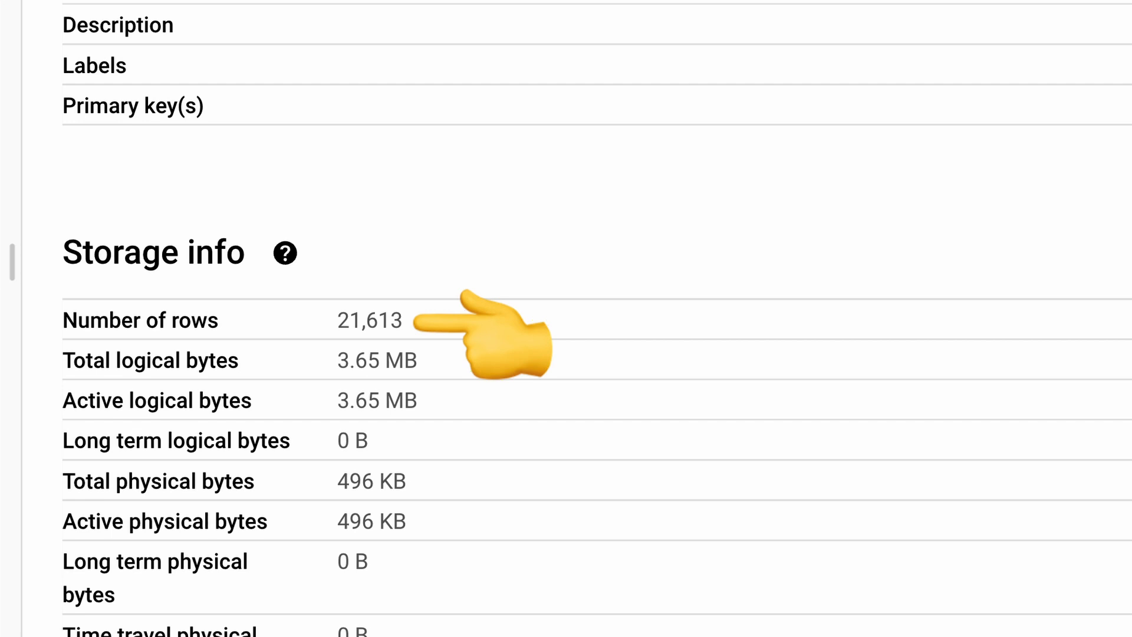
scroll(up, 3)
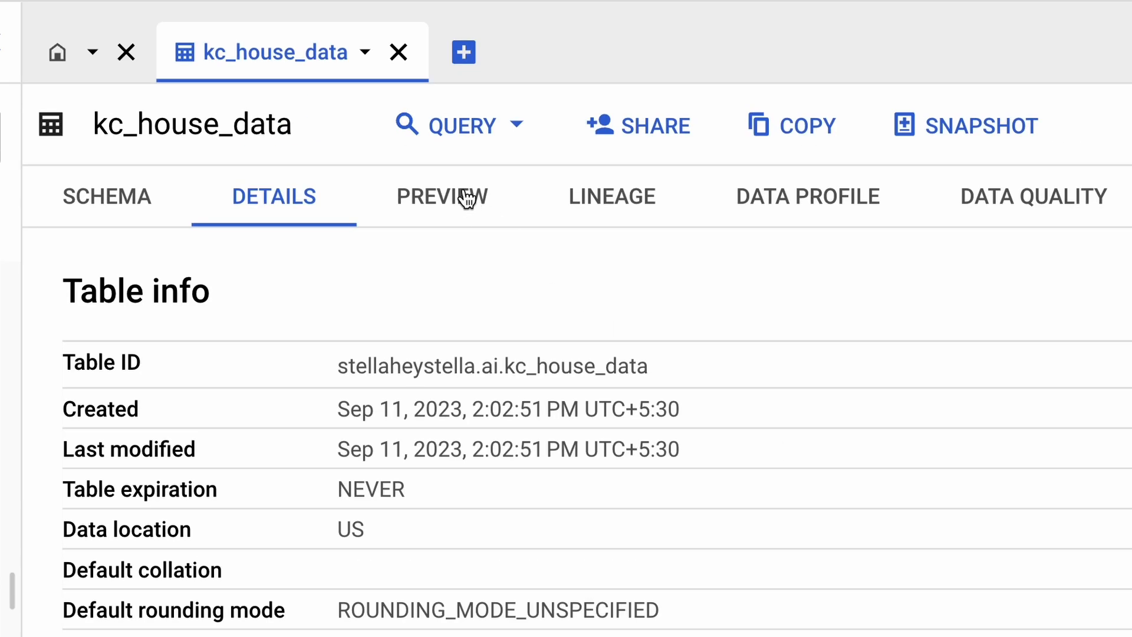
click(442, 196)
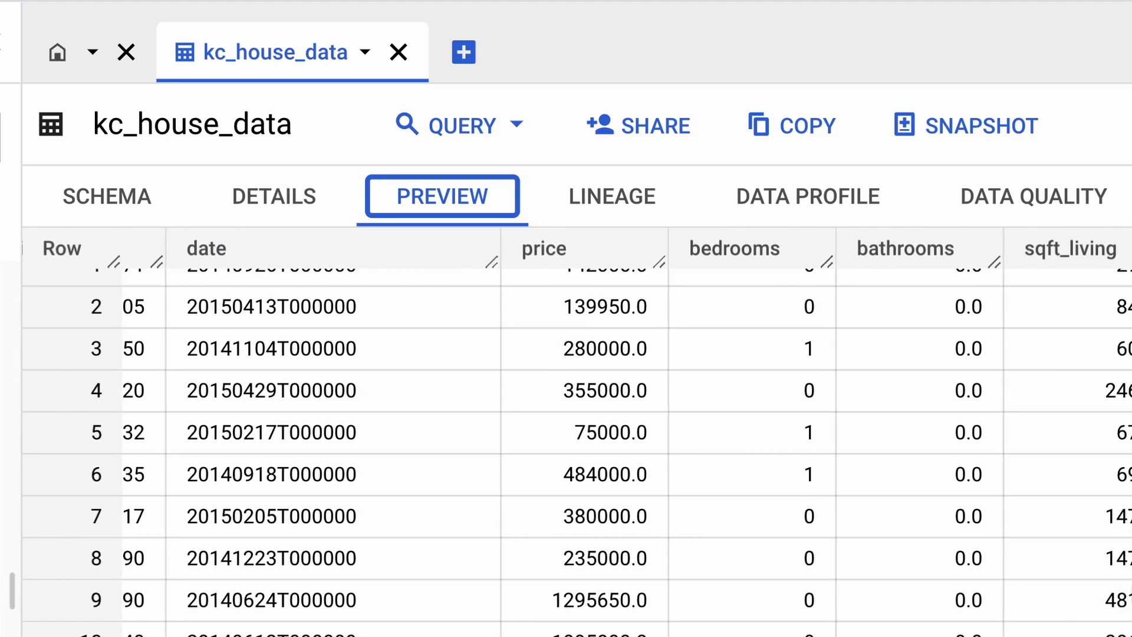
scroll(right, 3)
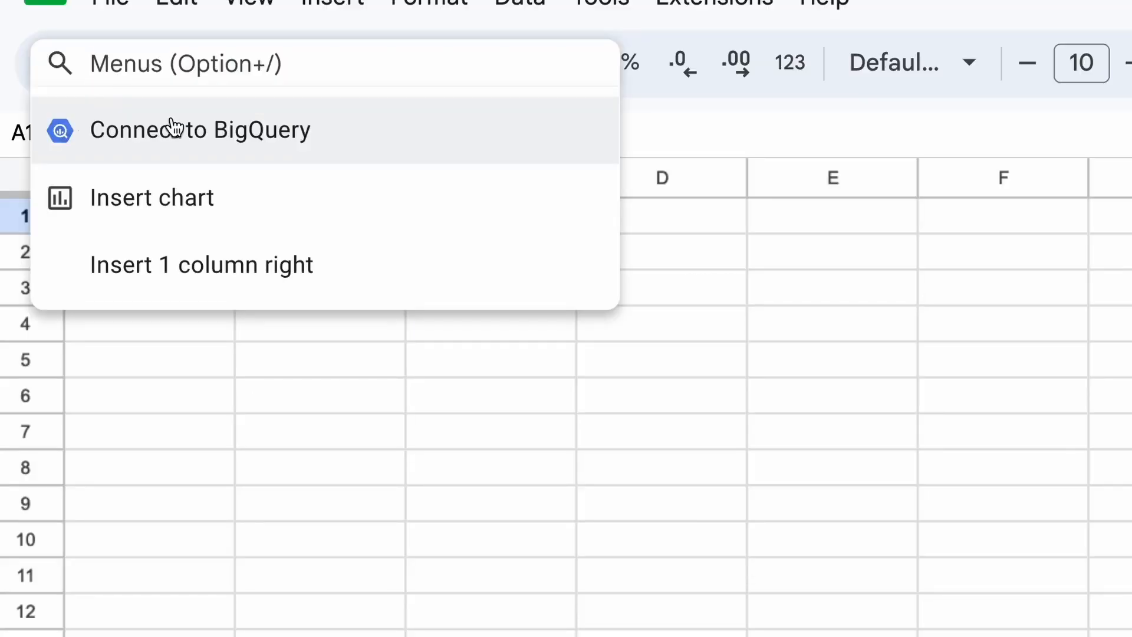
Connect Sheets to BigQuery table ai.kc_house_data and extract its rows into a new sheet.
click(200, 130)
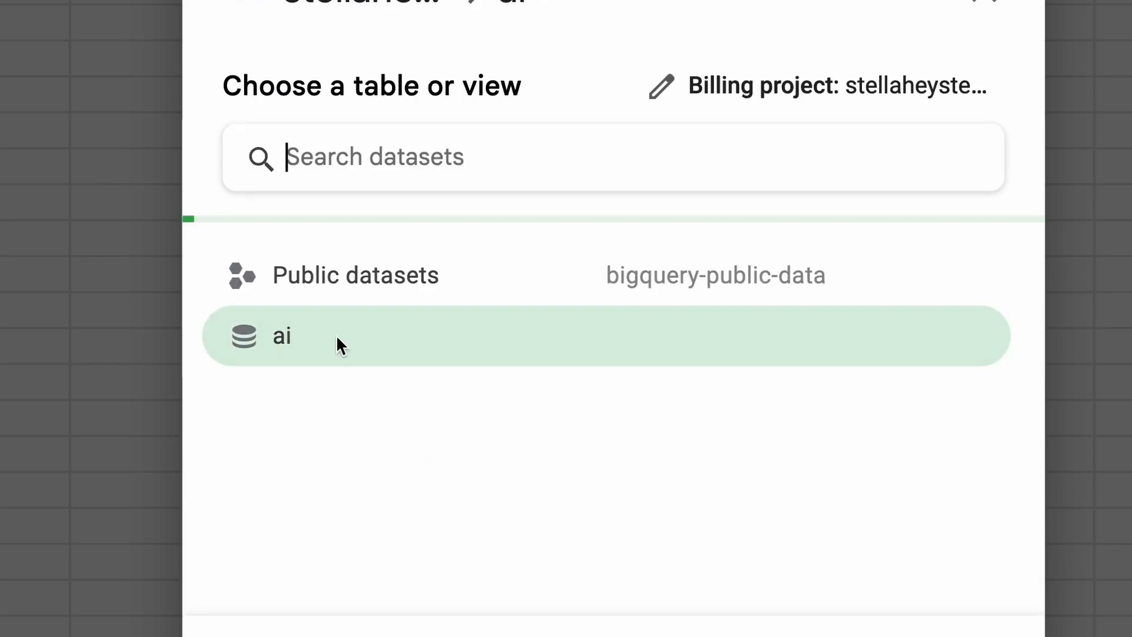
click(282, 335)
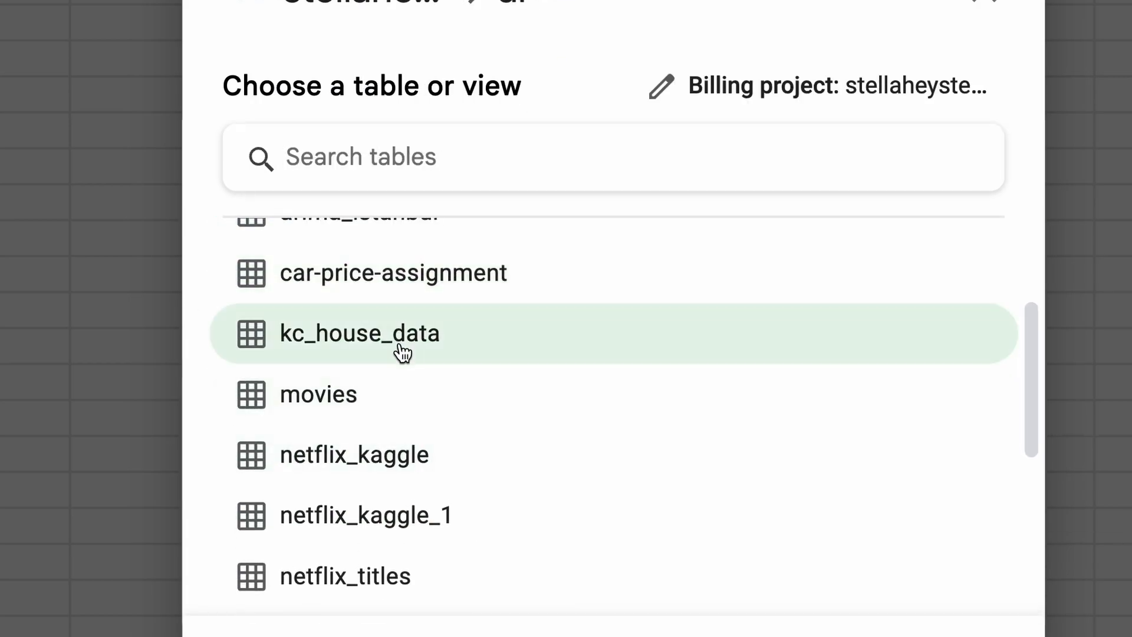
click(360, 333)
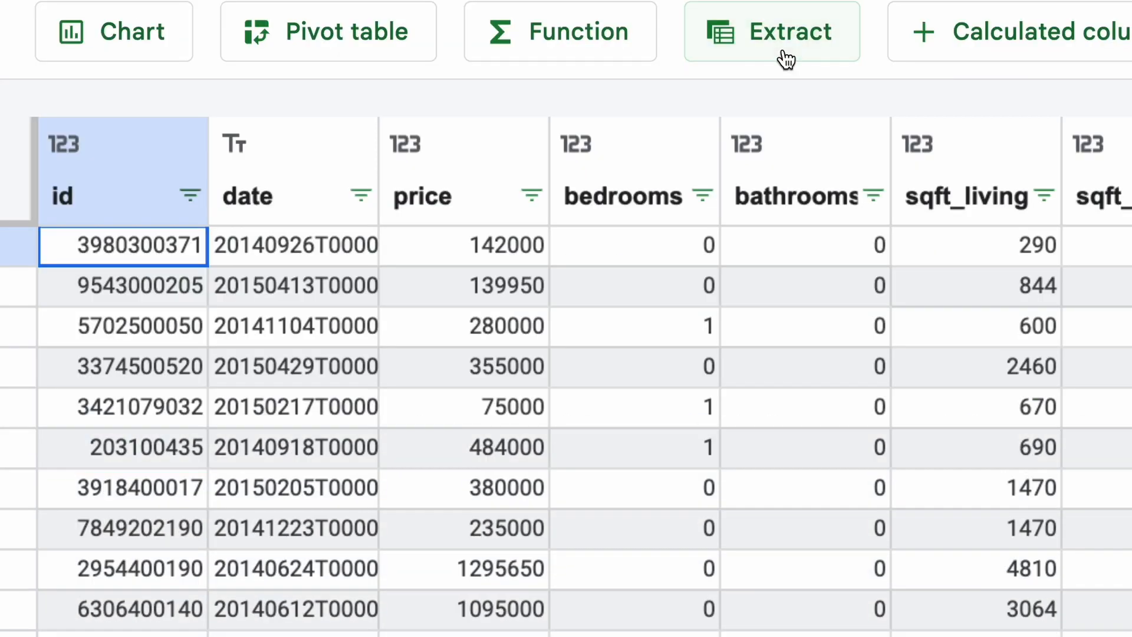
click(771, 31)
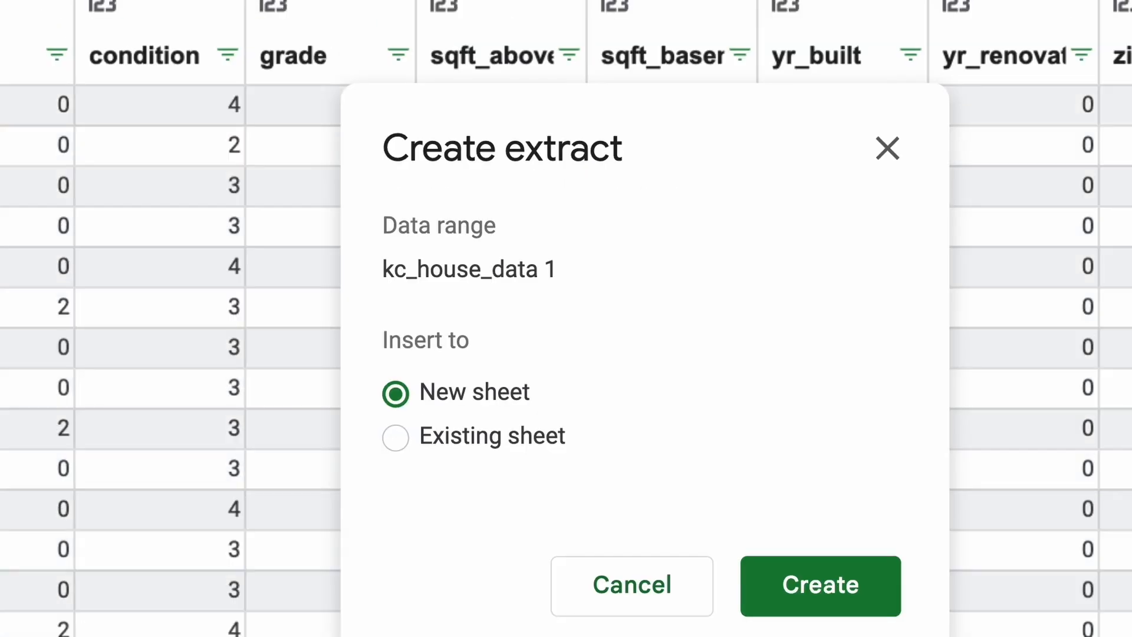
click(820, 586)
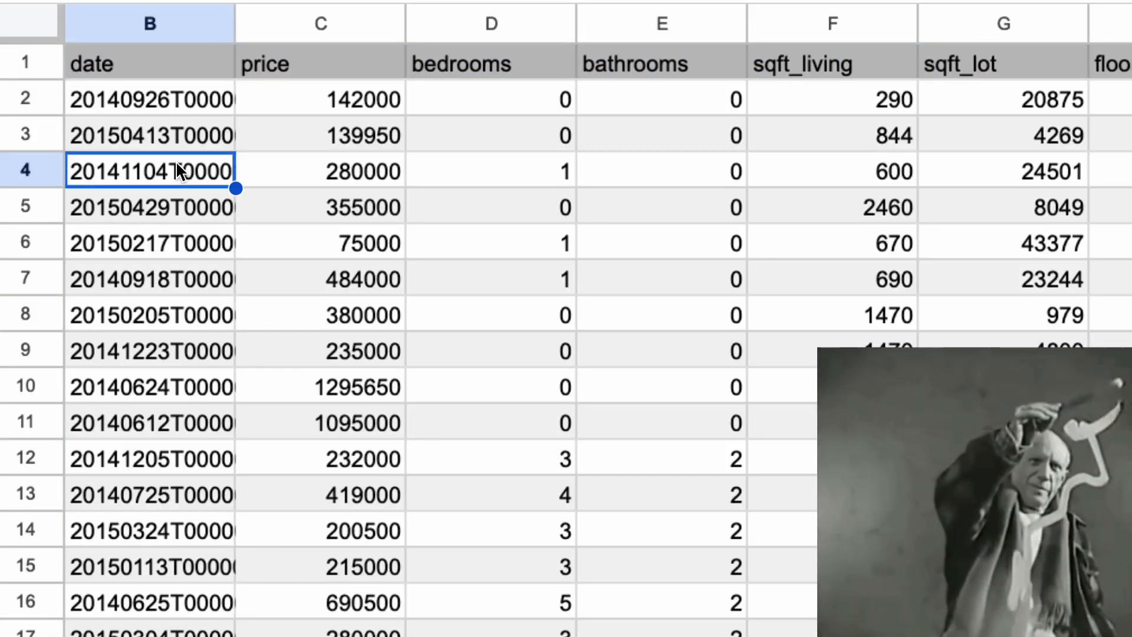
Chart a histogram, switching its column through bedrooms, bathrooms, sqft_living and sqft_lot.
click(397, 131)
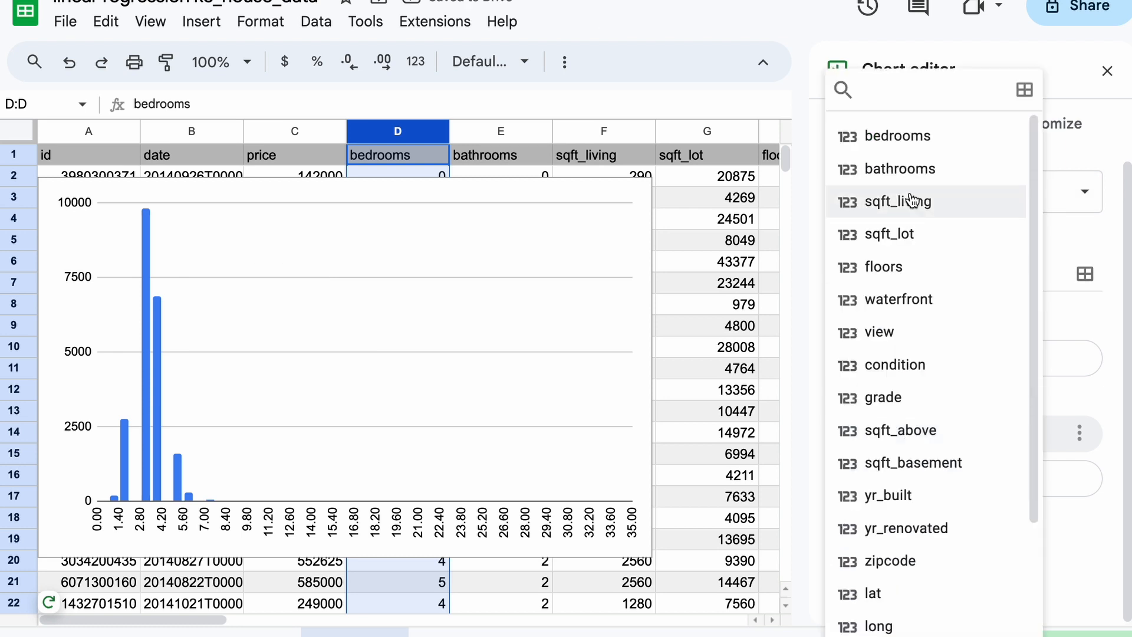
click(899, 168)
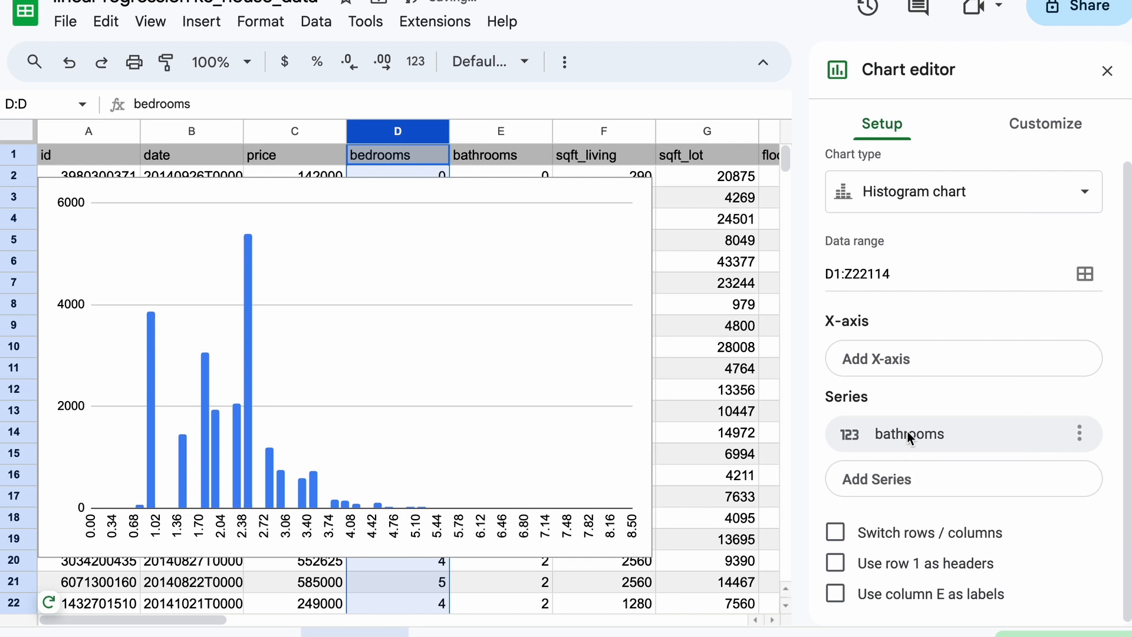
click(908, 434)
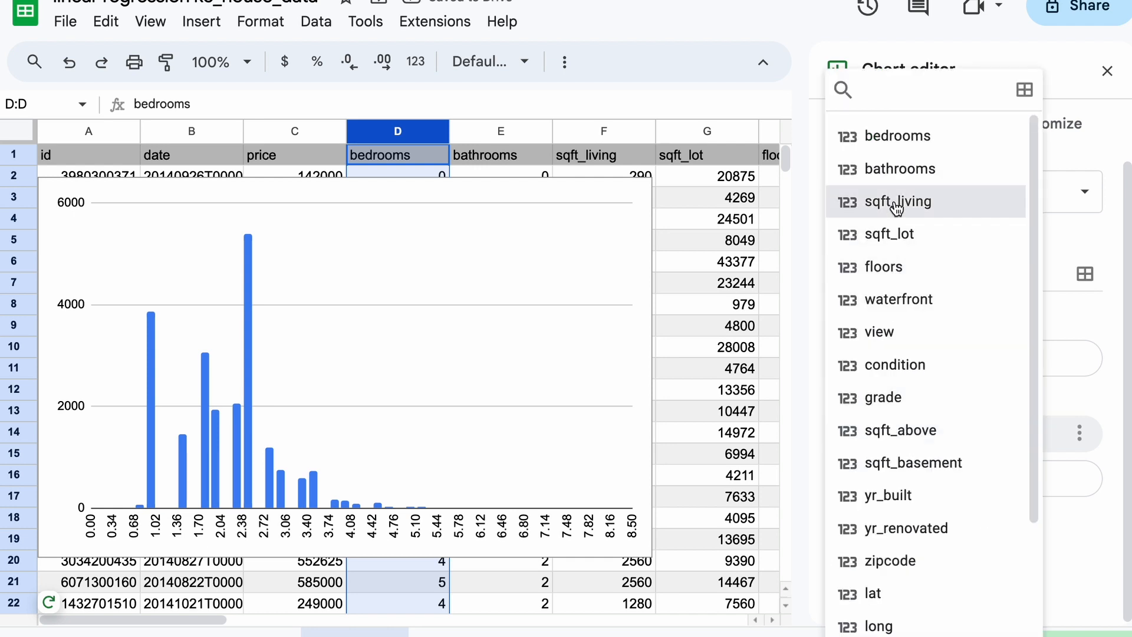
click(898, 202)
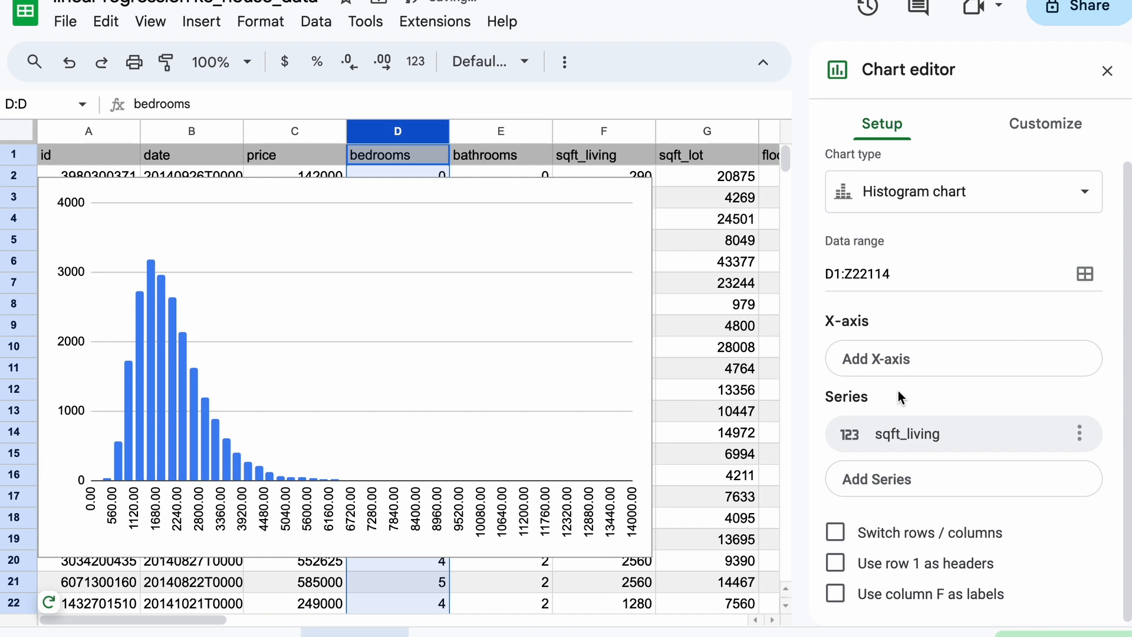
mouse_move(899, 405)
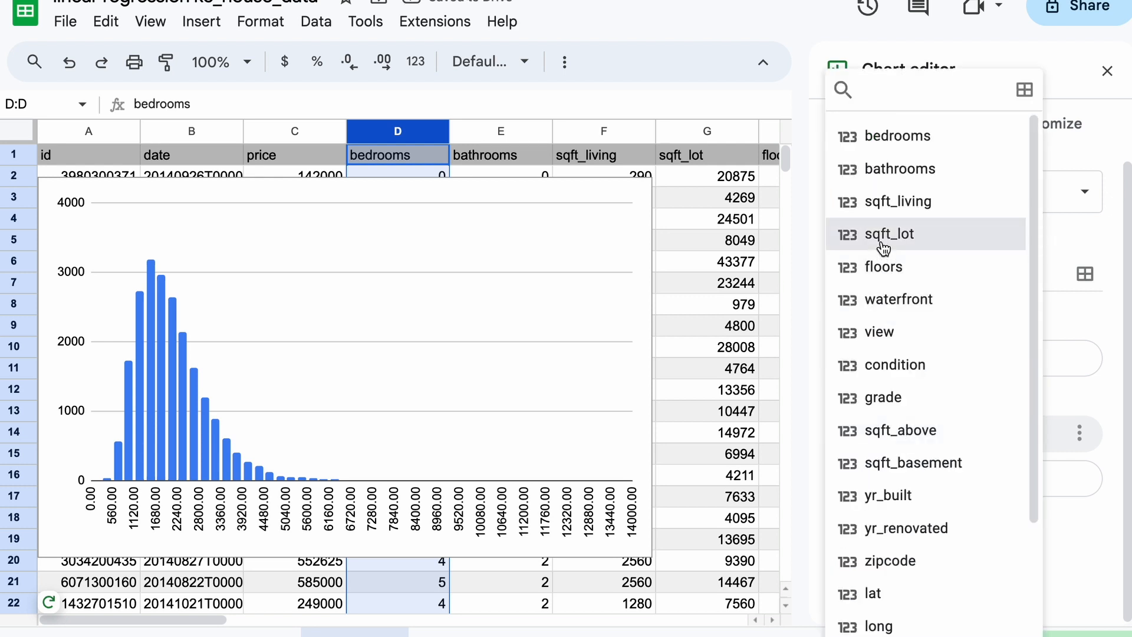
click(889, 430)
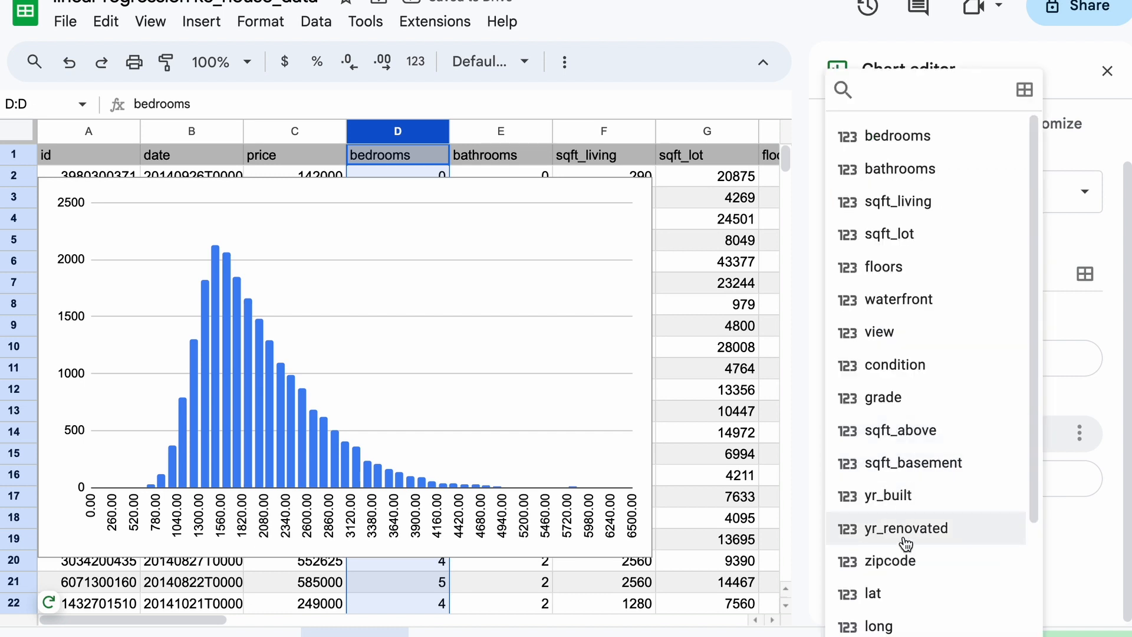
mouse_move(900, 502)
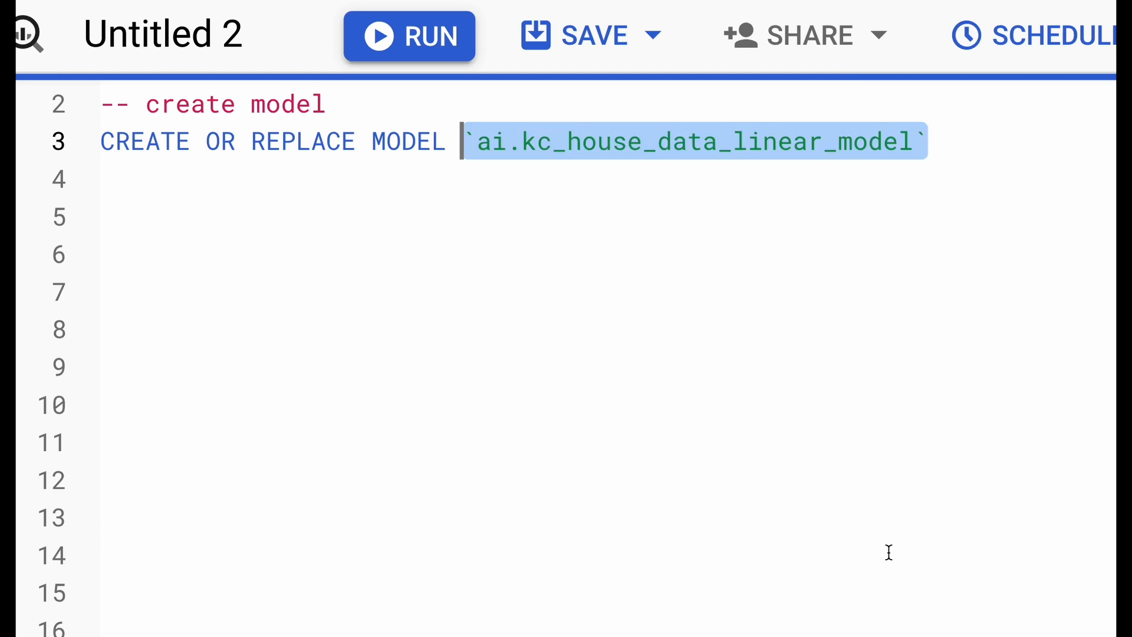
Run CREATE MODEL with model_type='linear_reg' and input_label_cols=['price'].
text(OPTIONS()
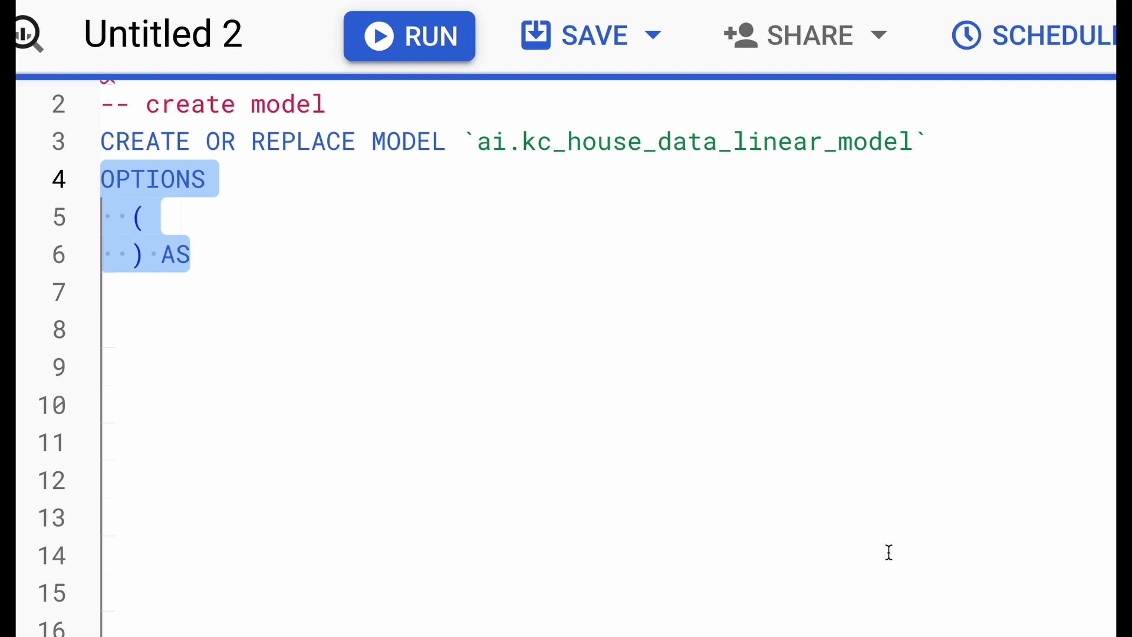
text(model_type='linear_reg',)
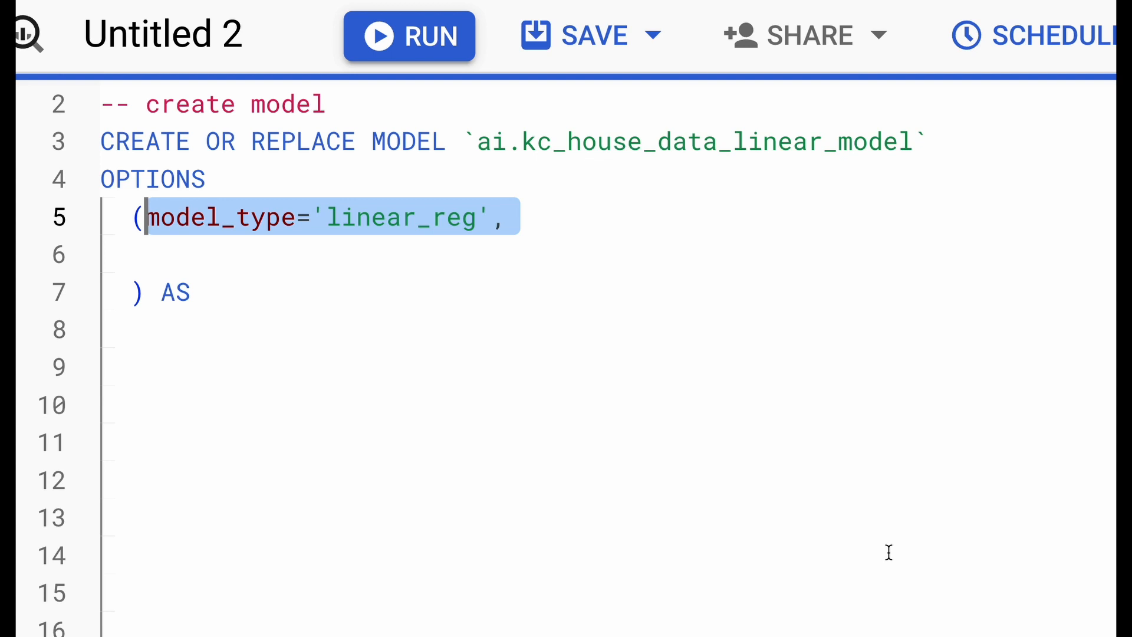
text(input_label_cols=['price'])
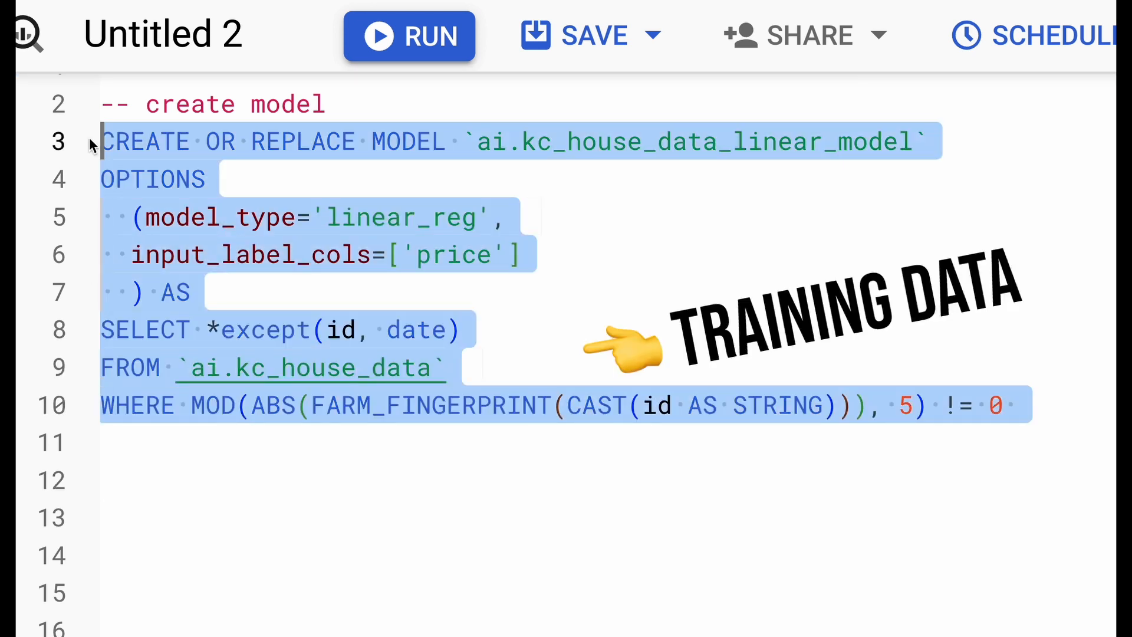
click(409, 36)
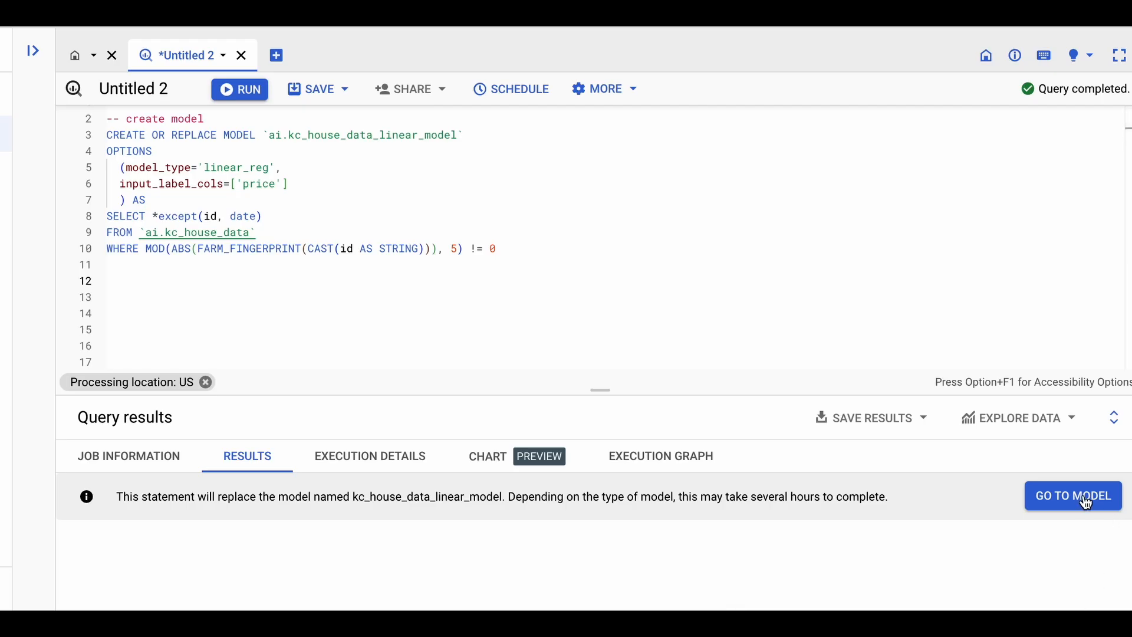
Open kc_house_data_linear_model and inspect its temporary training data table.
click(1071, 496)
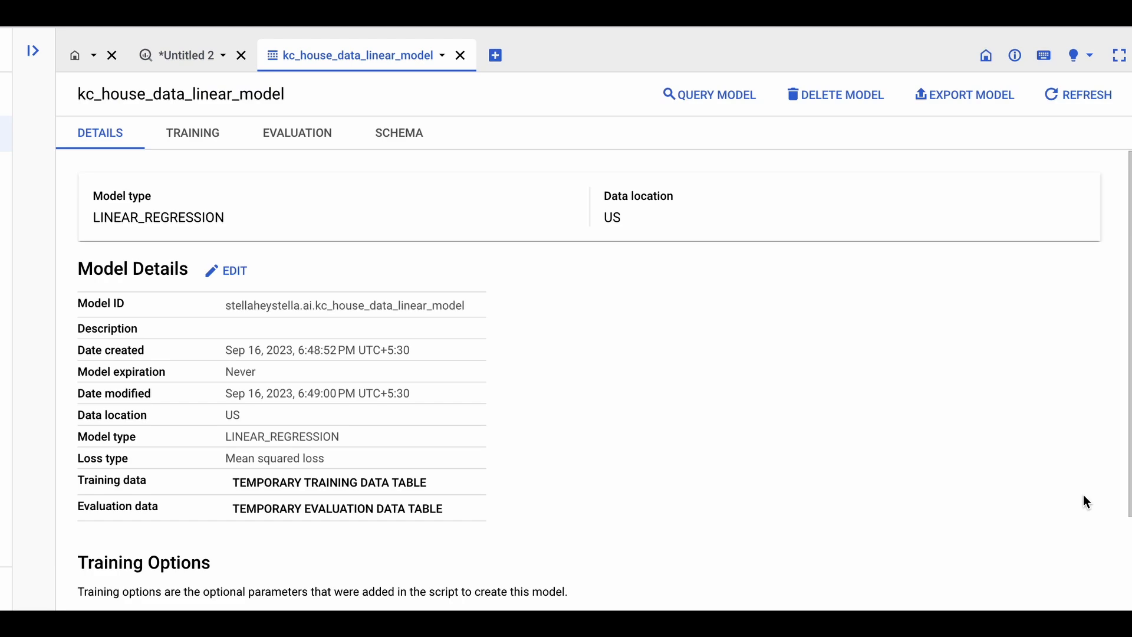
scroll(down, 3)
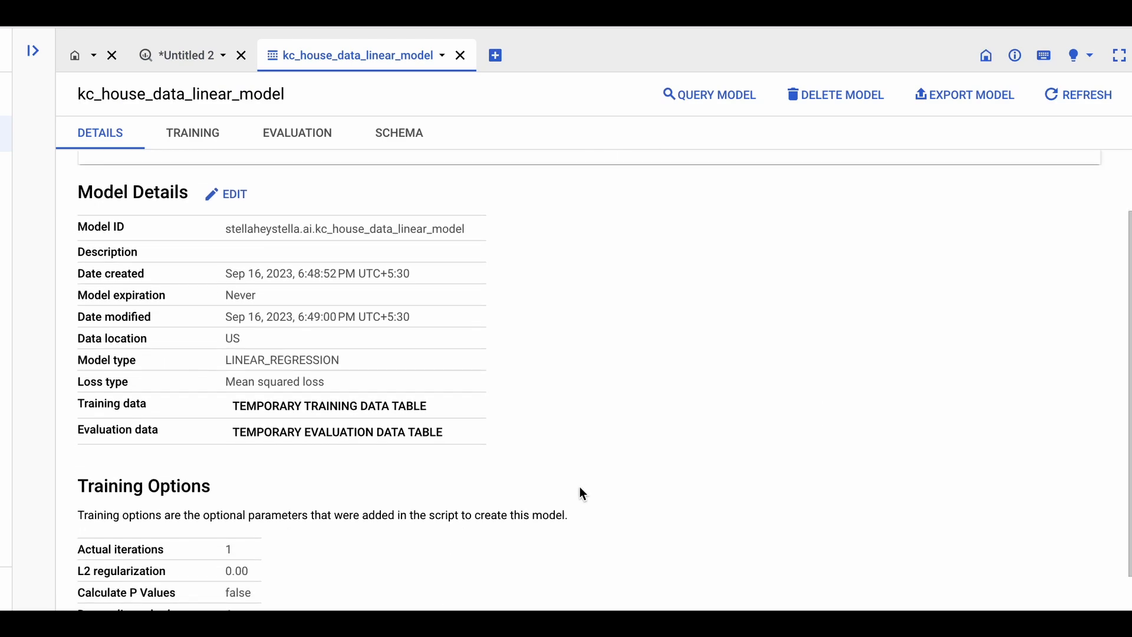
mouse_move(328, 405)
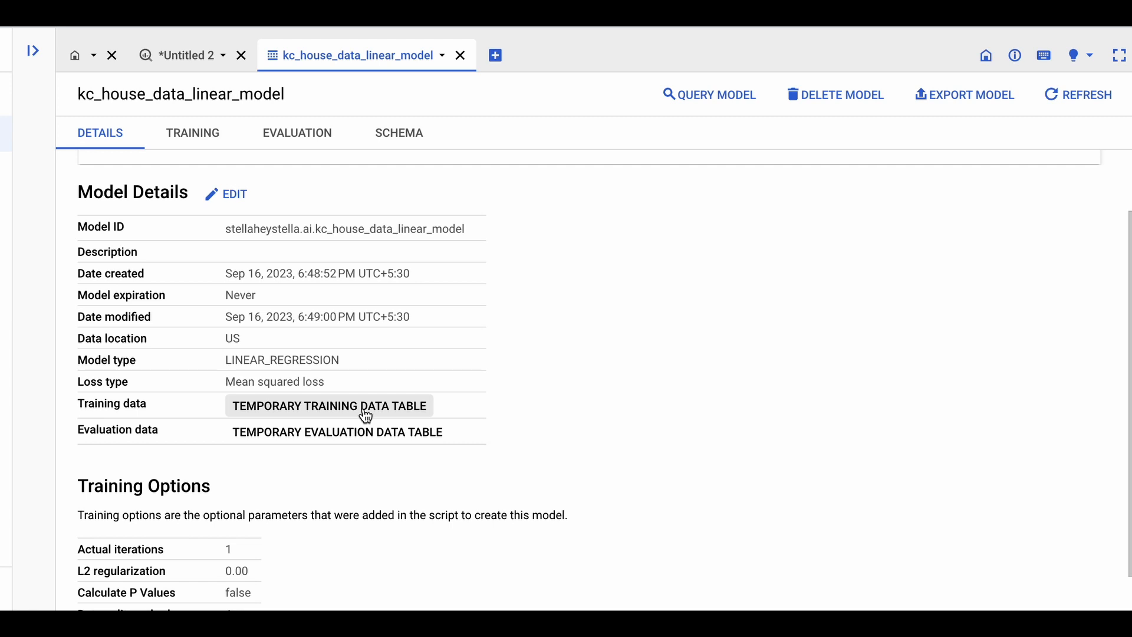
click(328, 405)
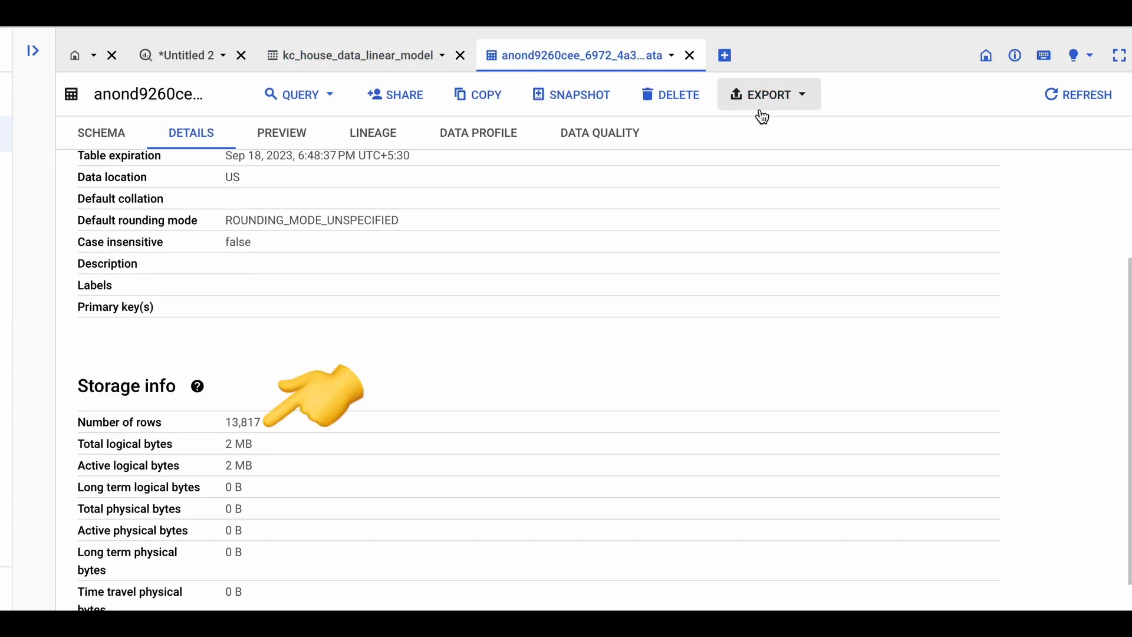
click(353, 54)
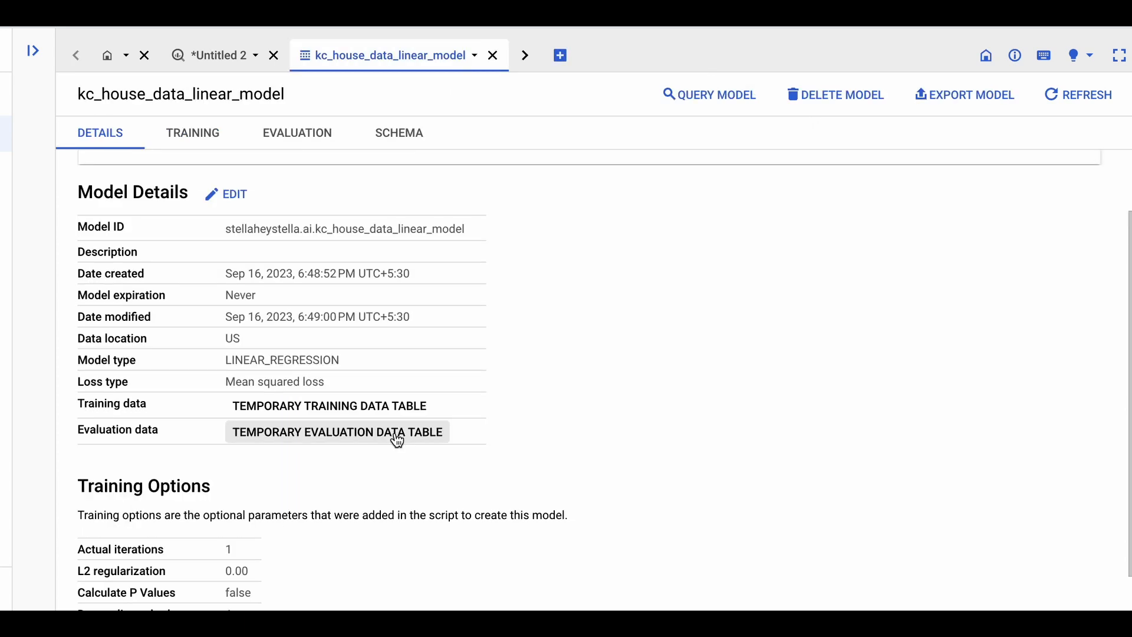
Inspect the evaluation data table, then view the training loss and duration charts.
click(337, 431)
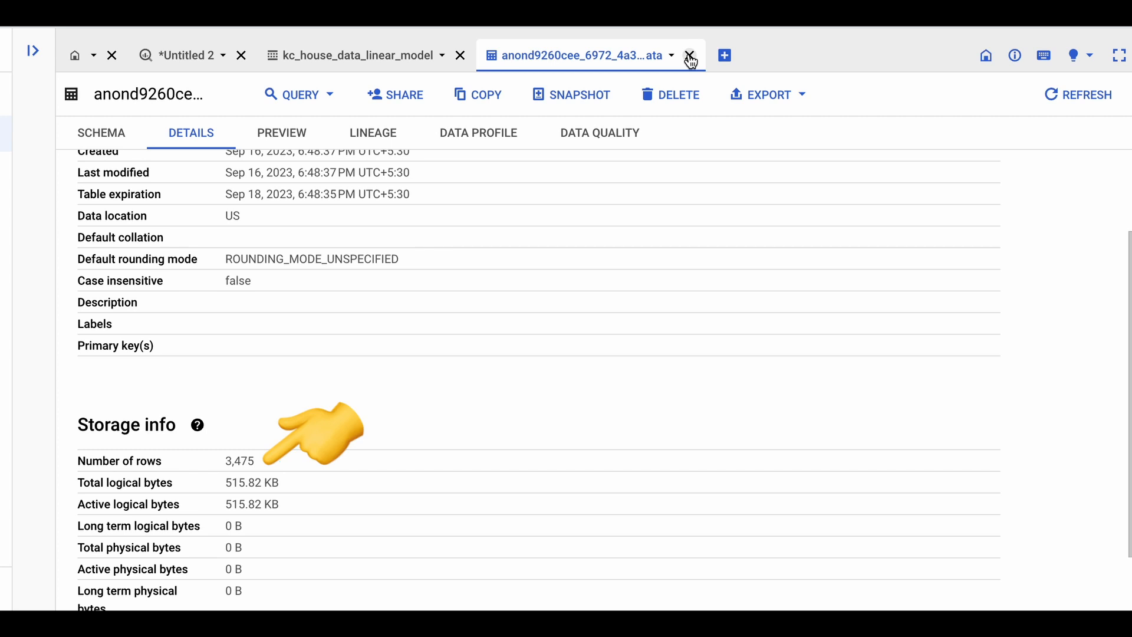
click(688, 55)
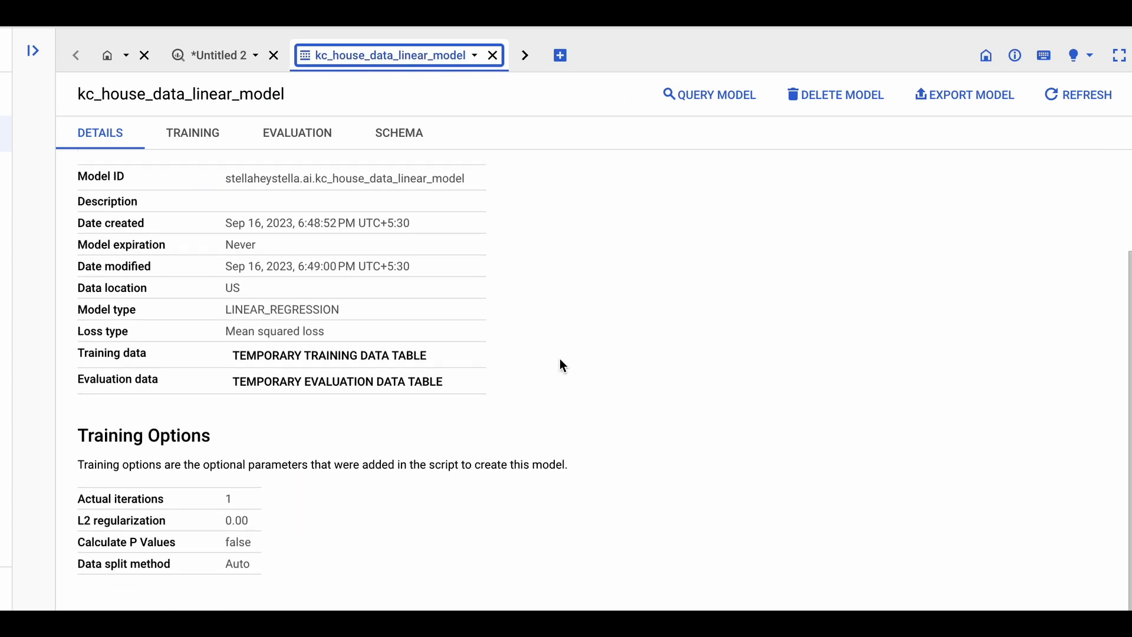
mouse_move(215, 138)
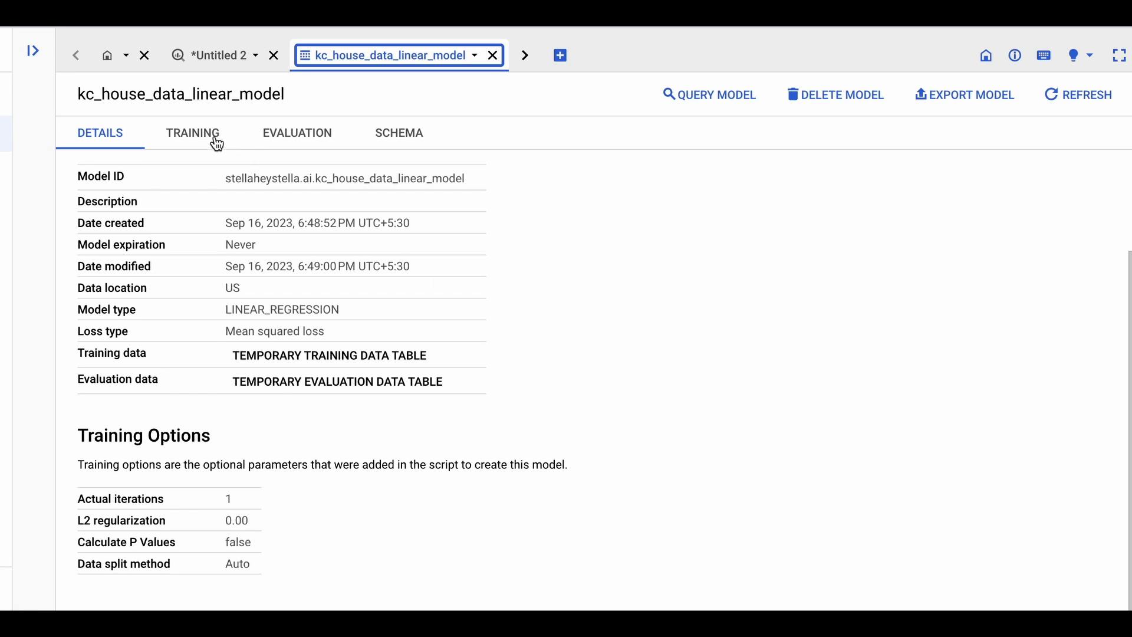
click(192, 132)
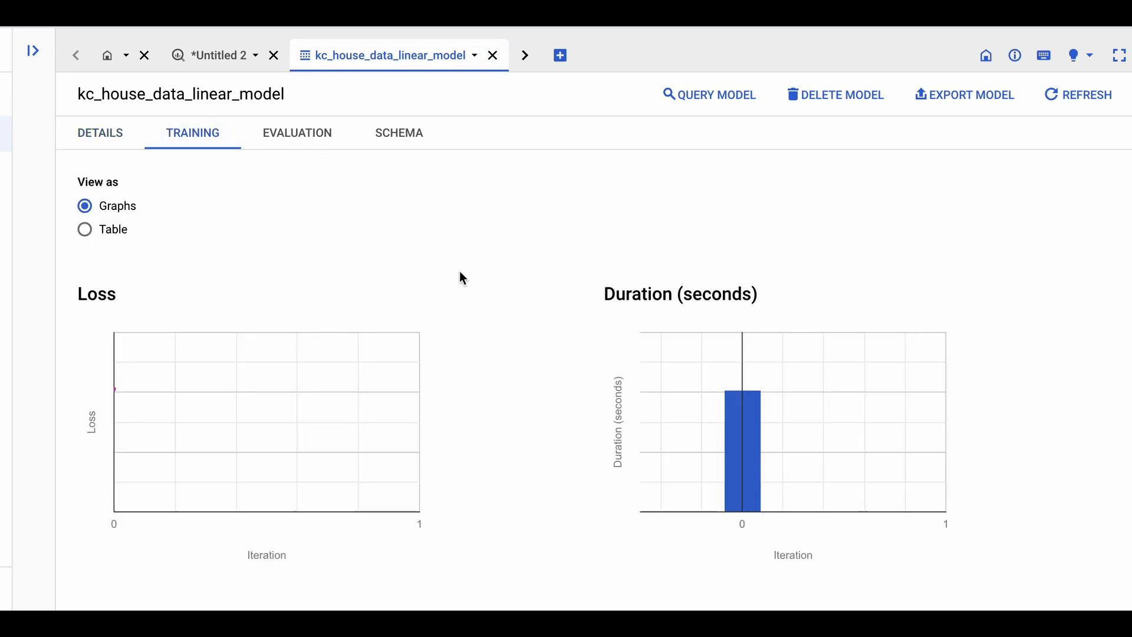
mouse_move(228, 272)
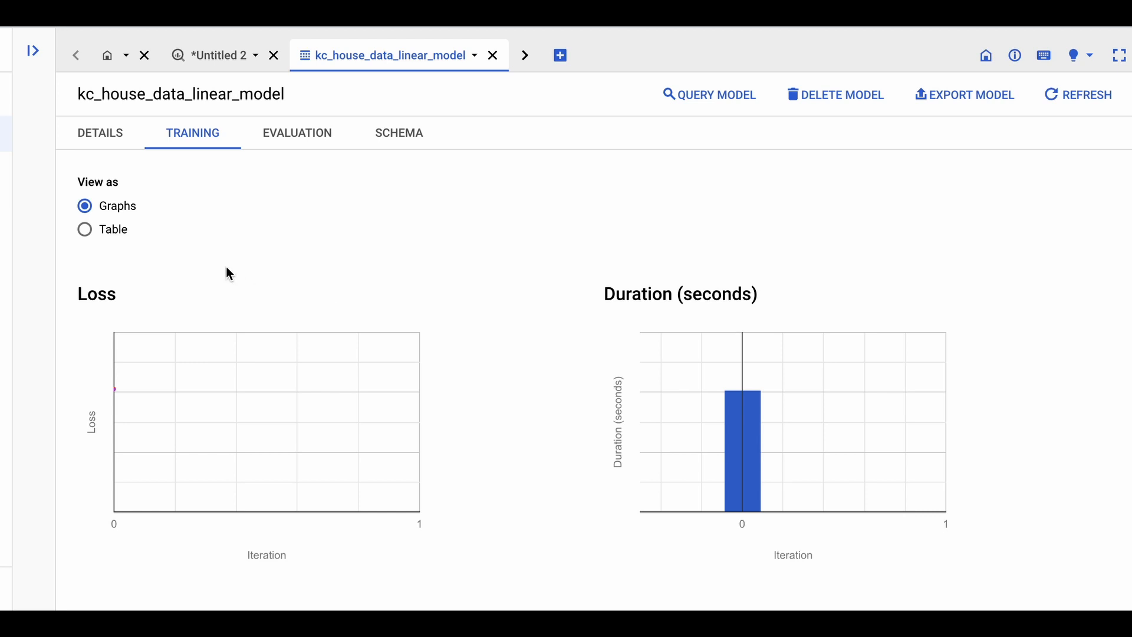
click(296, 133)
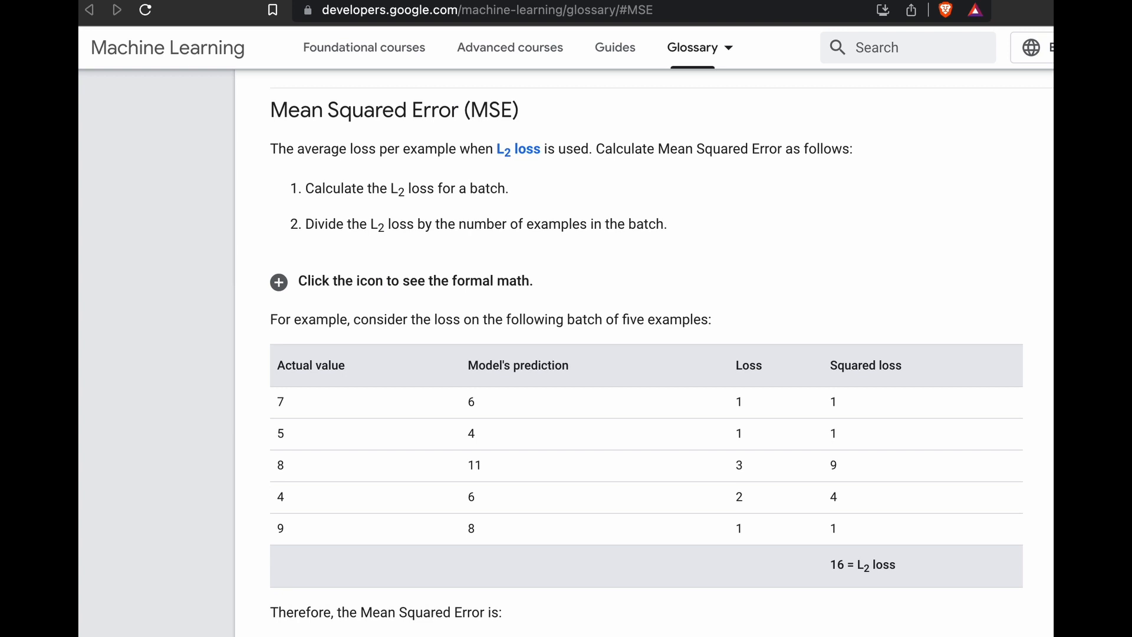
mouse_move(1044, 210)
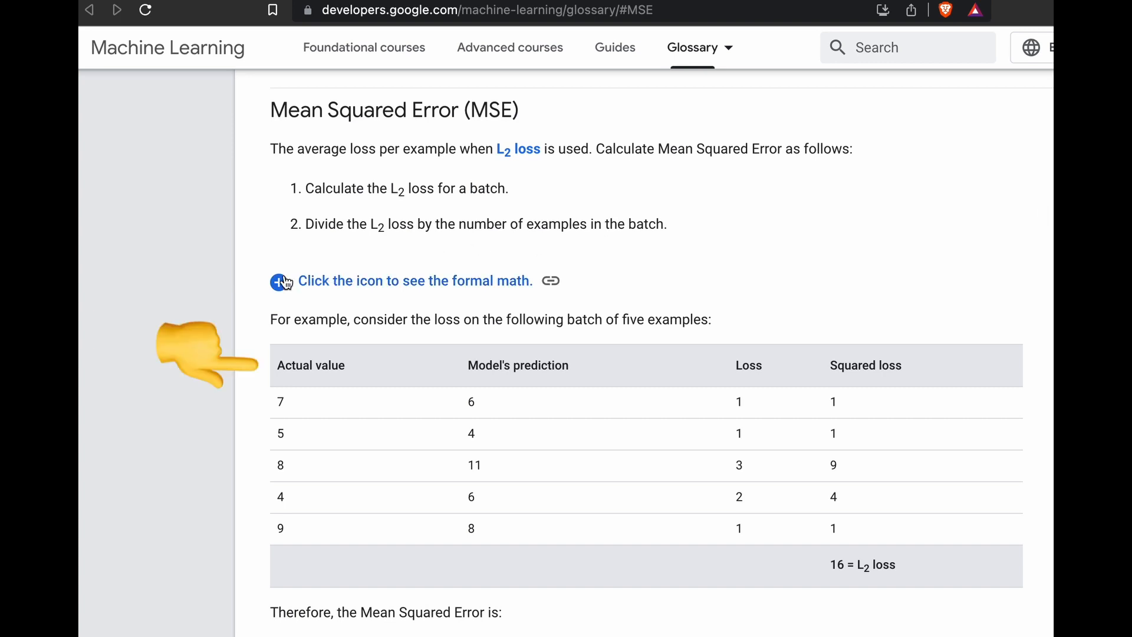
Expand the Mean Squared Error formal math and scroll through its five-example calculation.
click(277, 281)
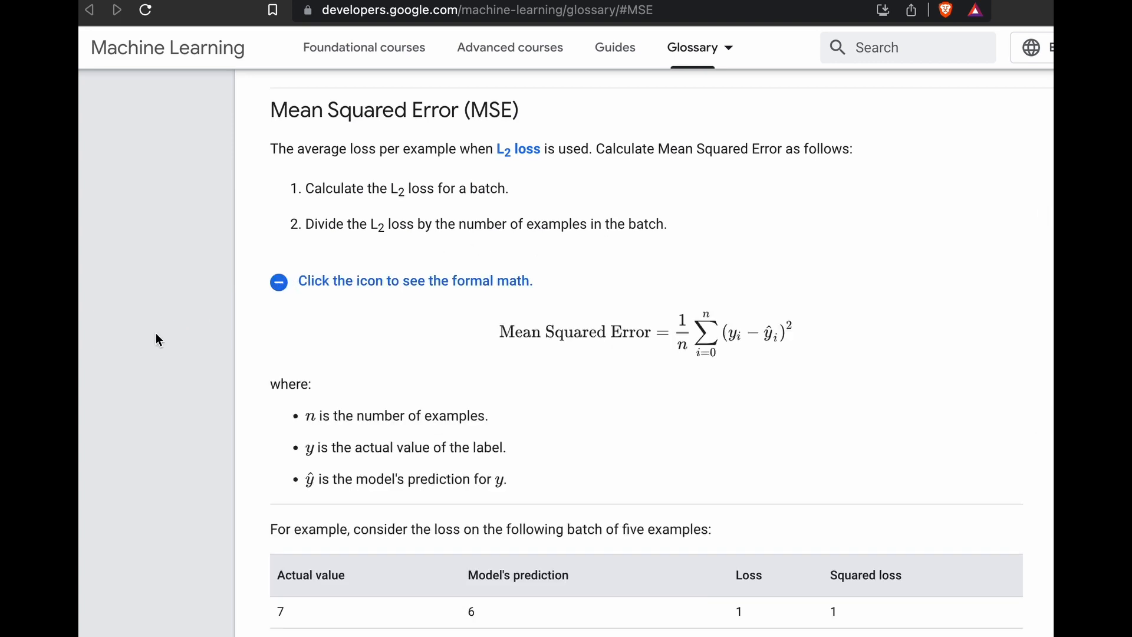
scroll(down, 3)
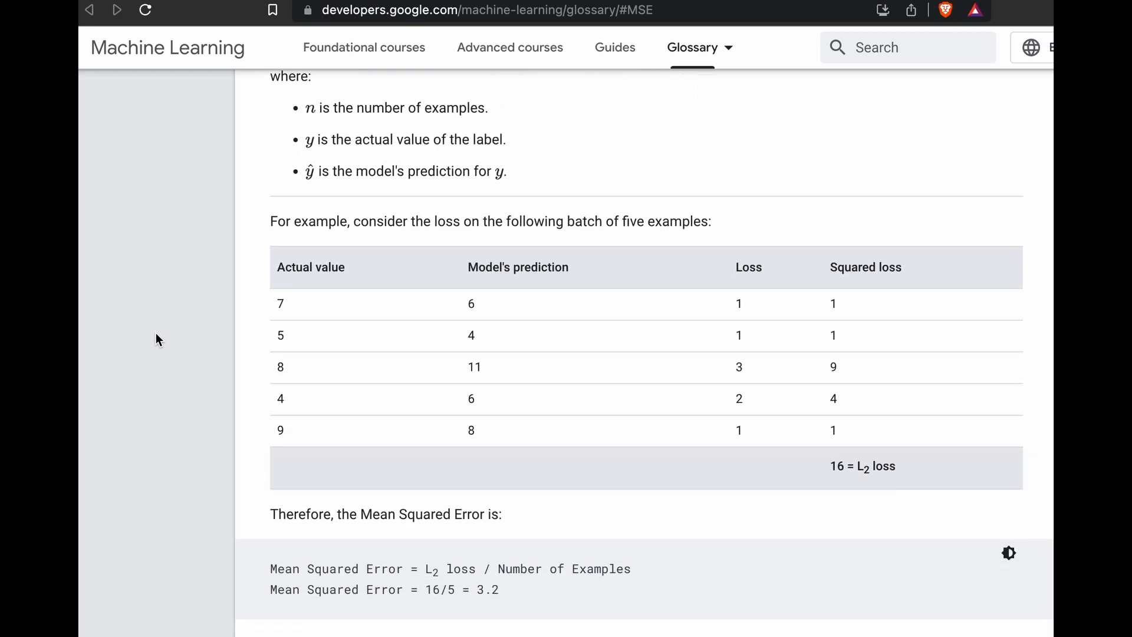
scroll(down, 3)
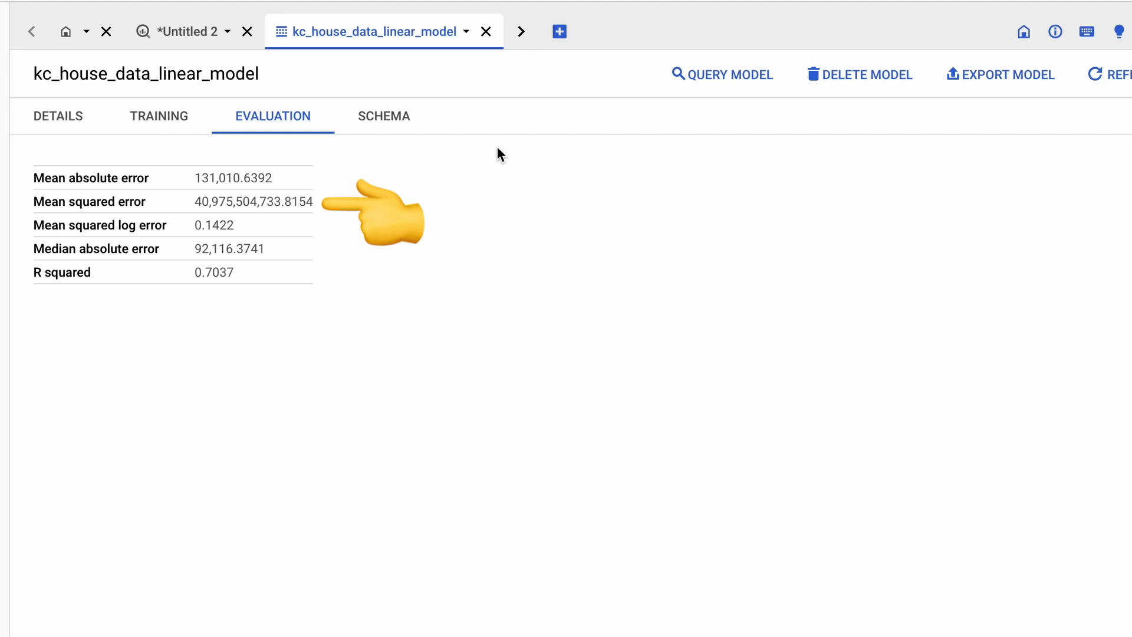
Return to the CREATE OR REPLACE MODEL query in the editor.
click(183, 32)
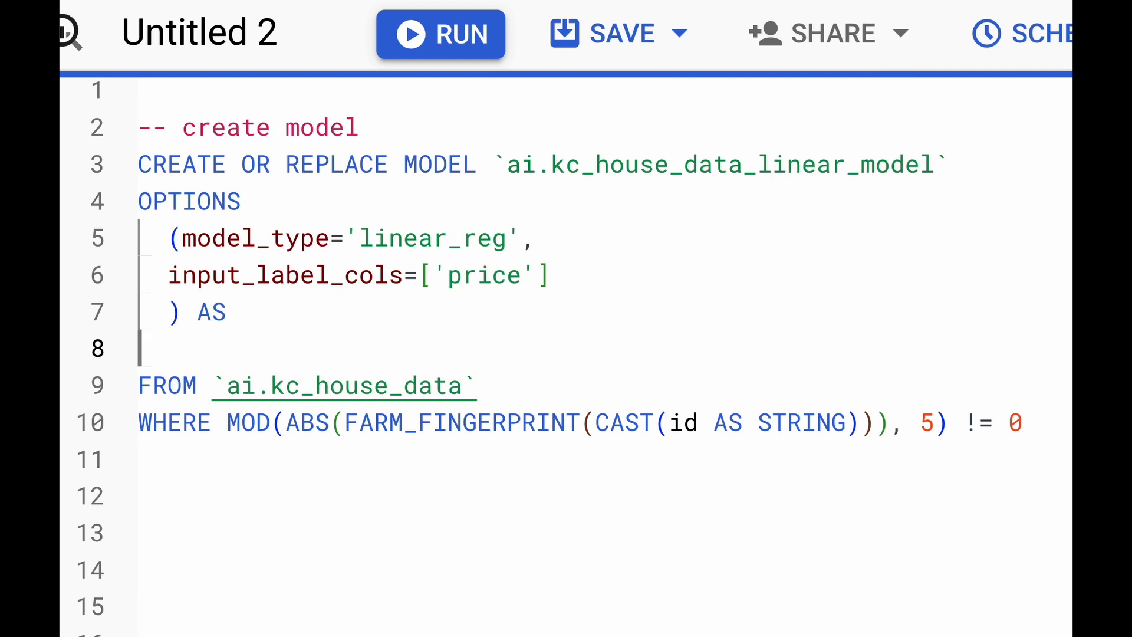
Make the training SELECT exclude id, date and price, adding price/100000 as price.
text(SELECT *except(id, date, price), price/100000 as price)
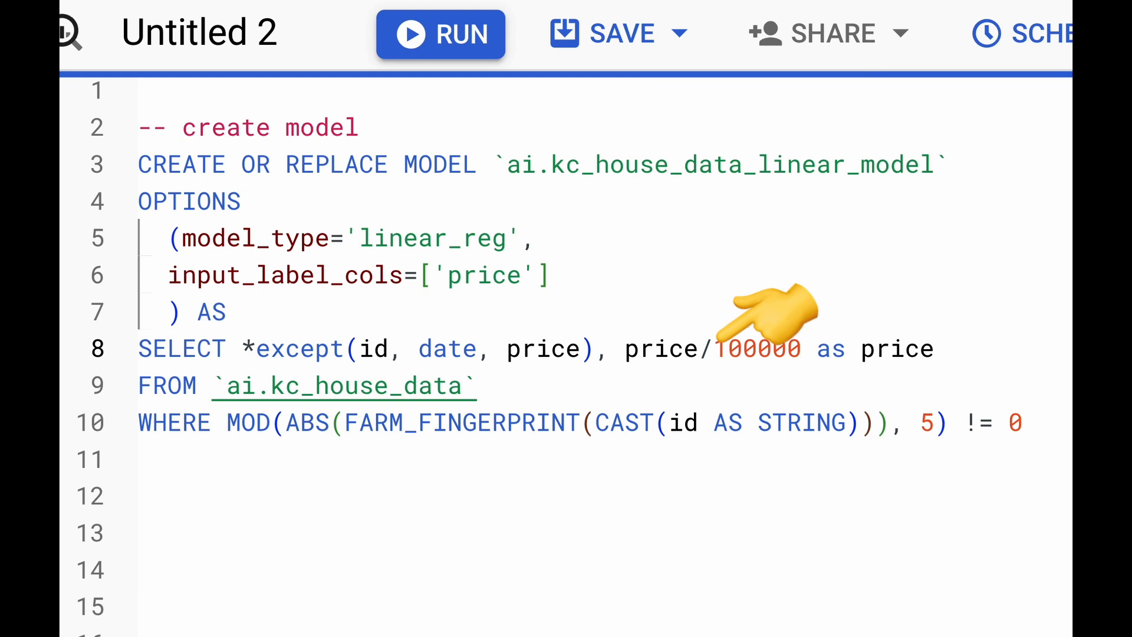
click(441, 35)
text(select *)
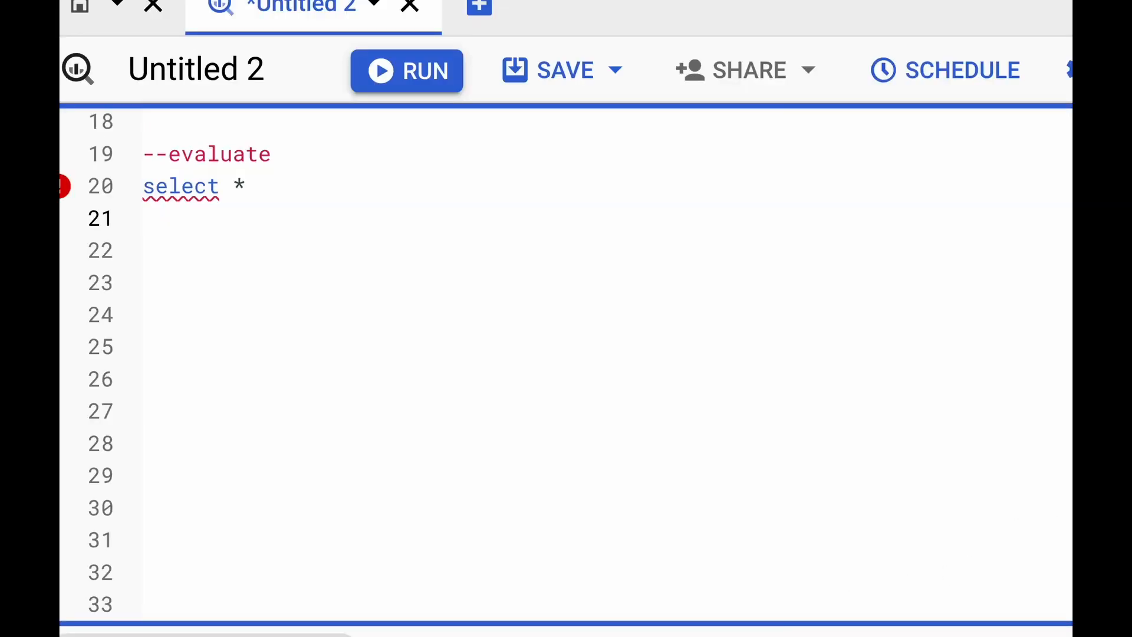
Write an ML.EVALUATE query on ai.kc_house_data_linear_model and run it with MOD(...) = 0.
text(from ML.EVALUATE())
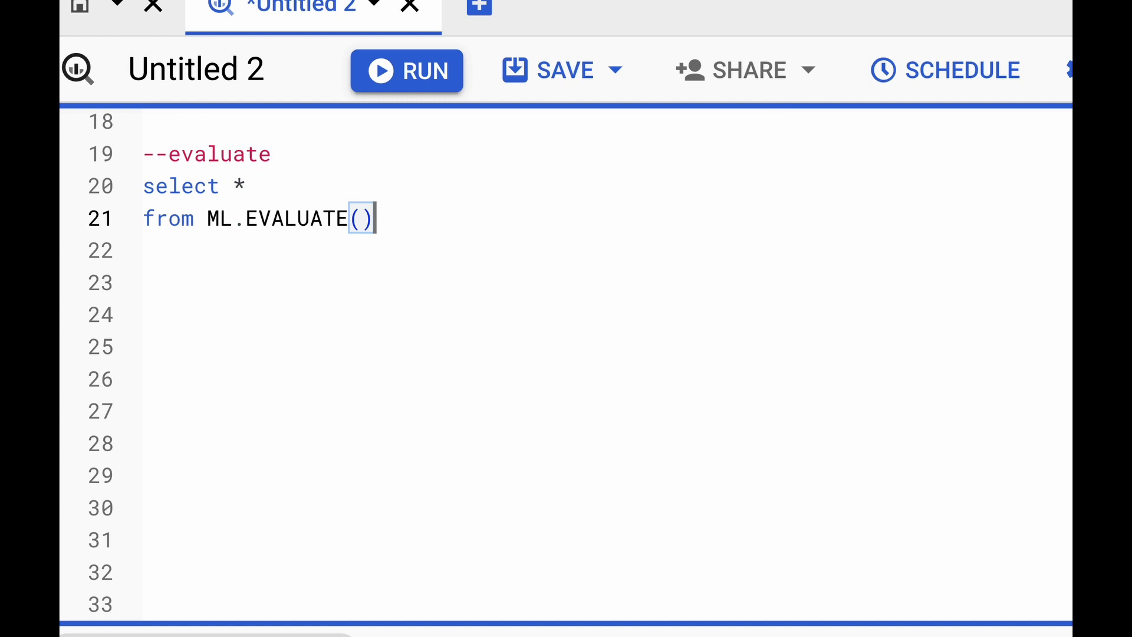
text(MODEL `ai.kc_house_data_linear_model`,()
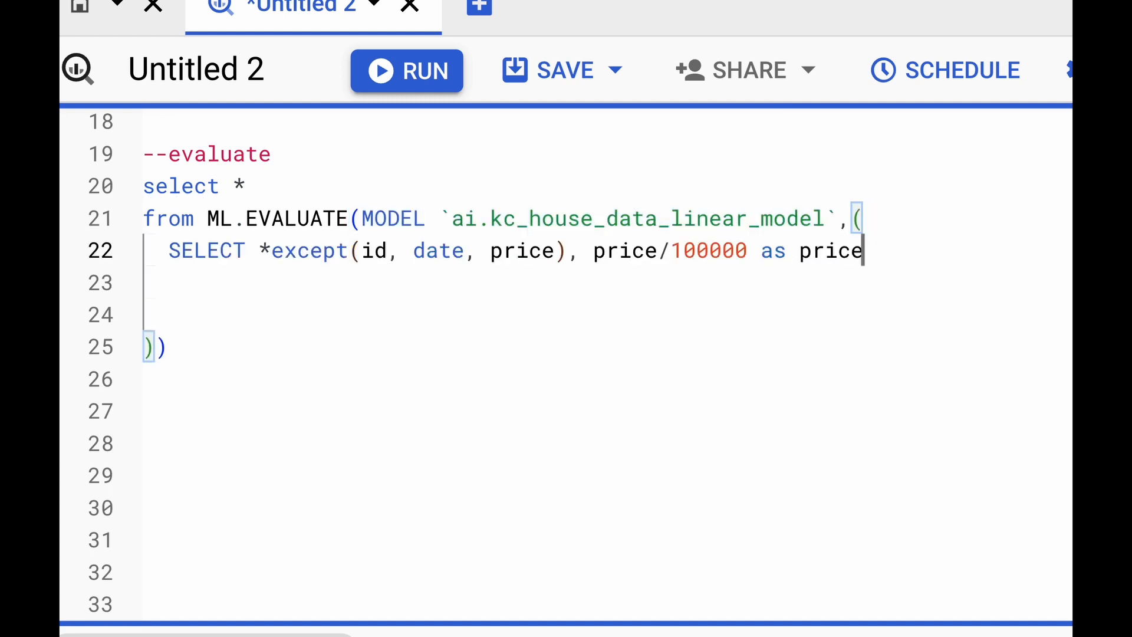
text(FROM `ai.kc_house_data`)
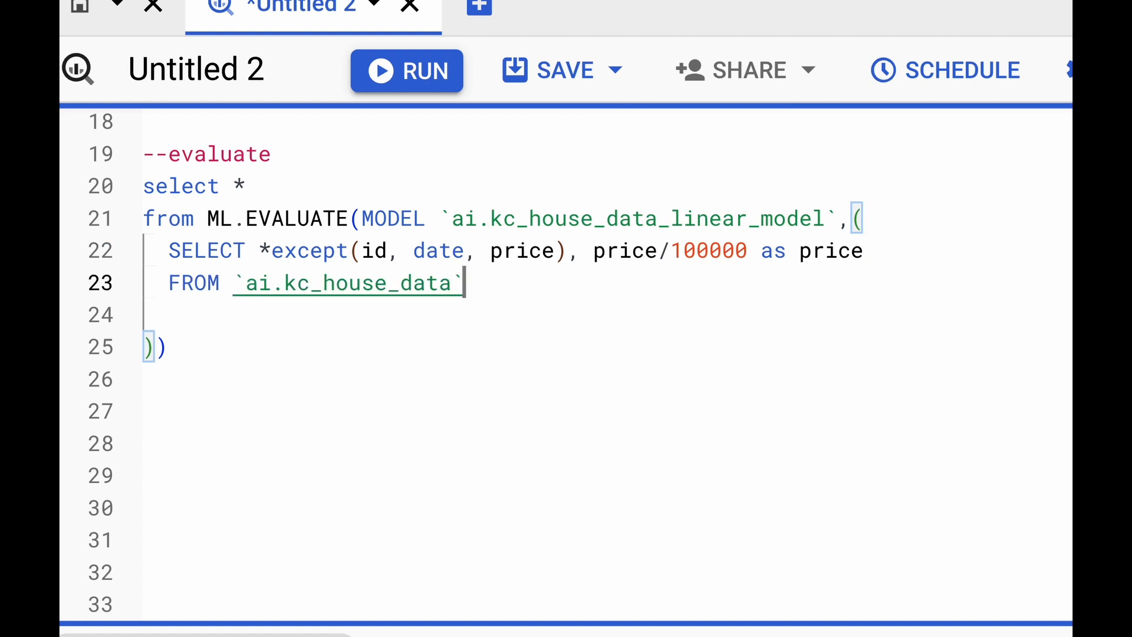
text(WHERE MOD(ABS(FARM_FINGERPRINT(CAST(id AS STRING))), 5) != 0)
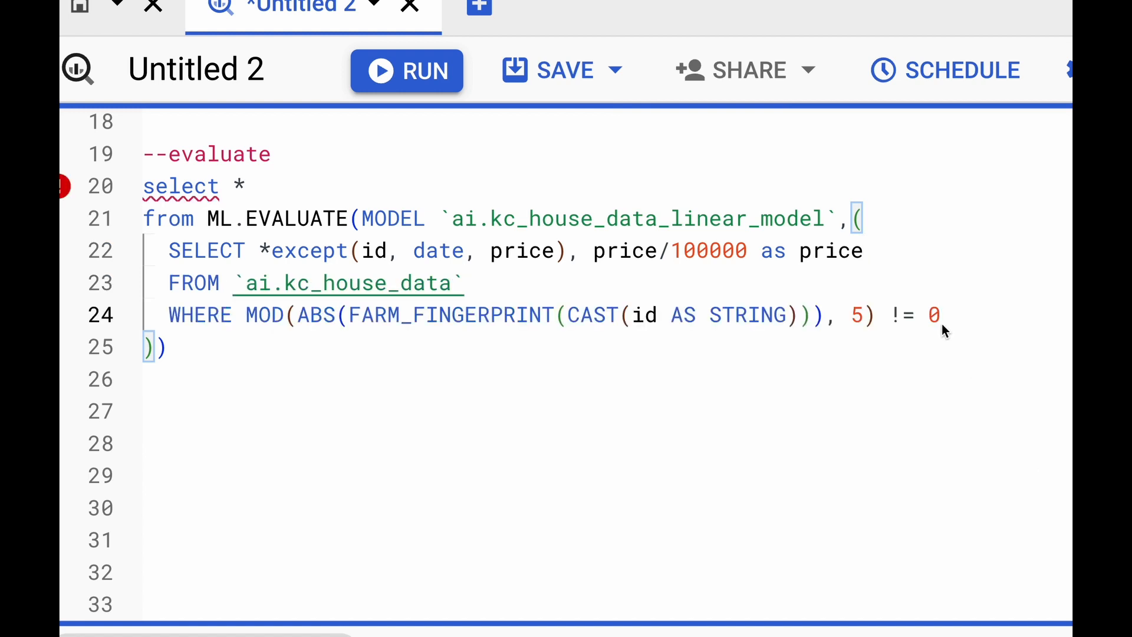
mouse_move(901, 321)
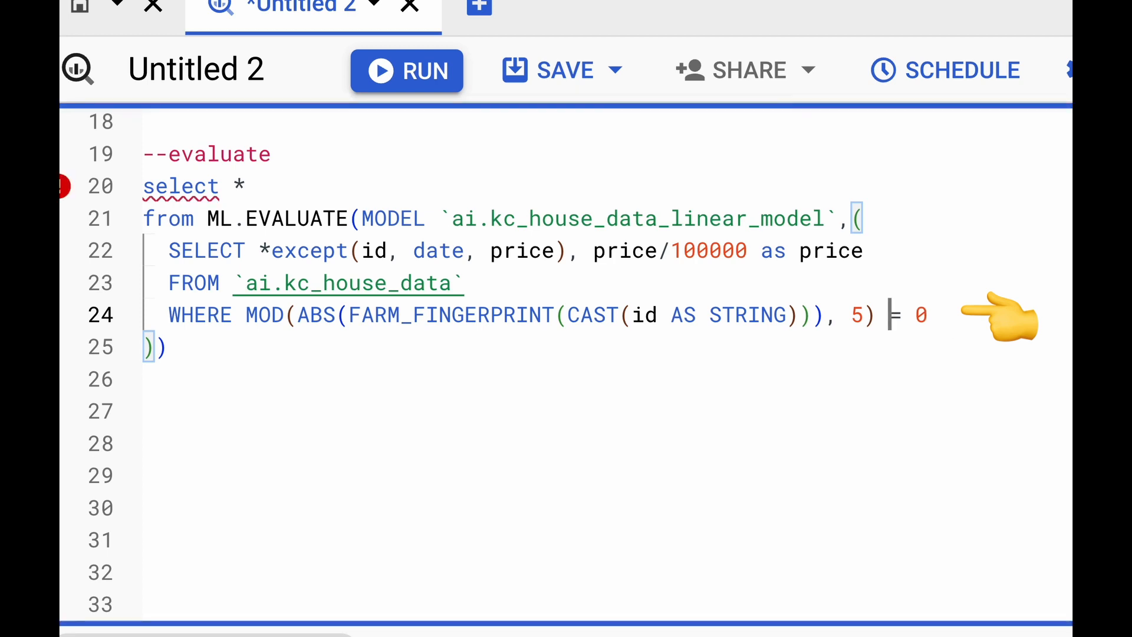
click(407, 70)
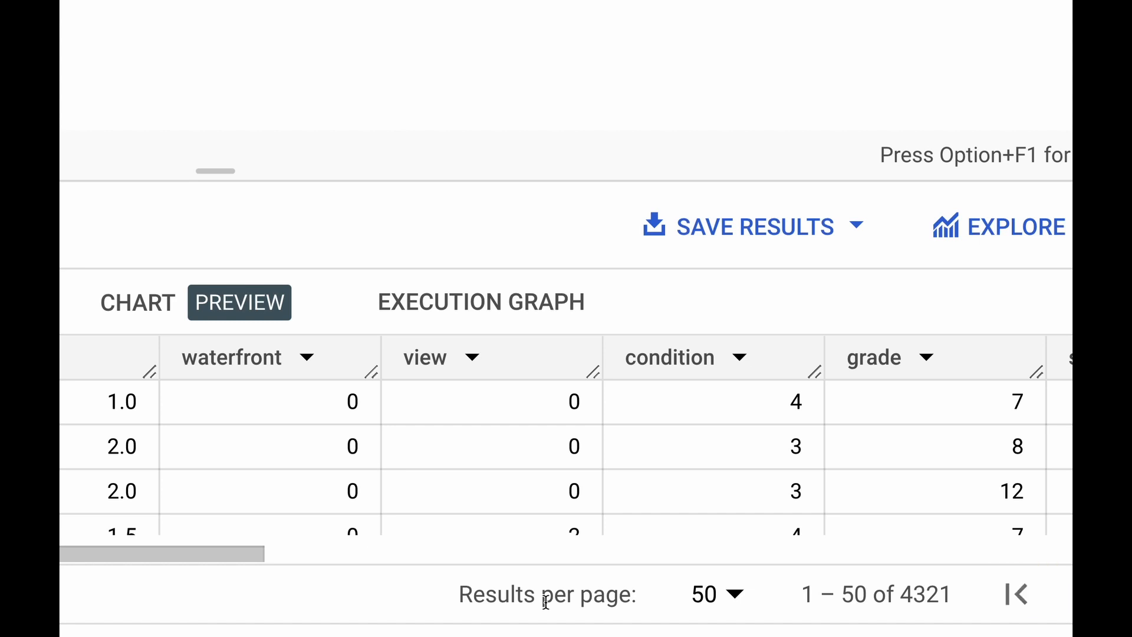
click(229, 114)
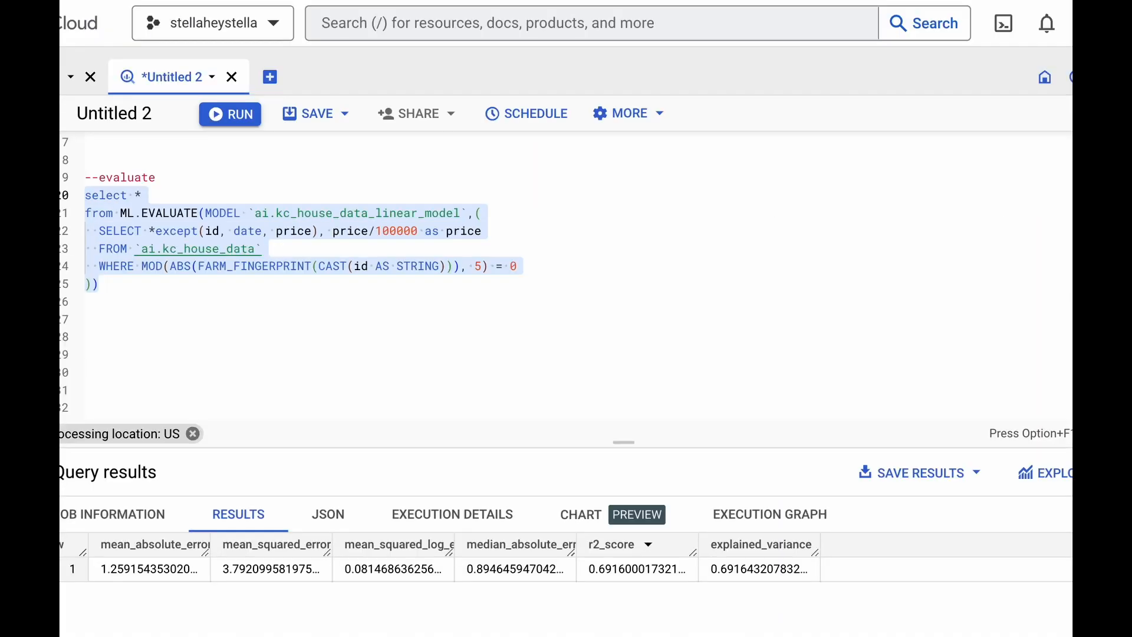
mouse_move(393, 538)
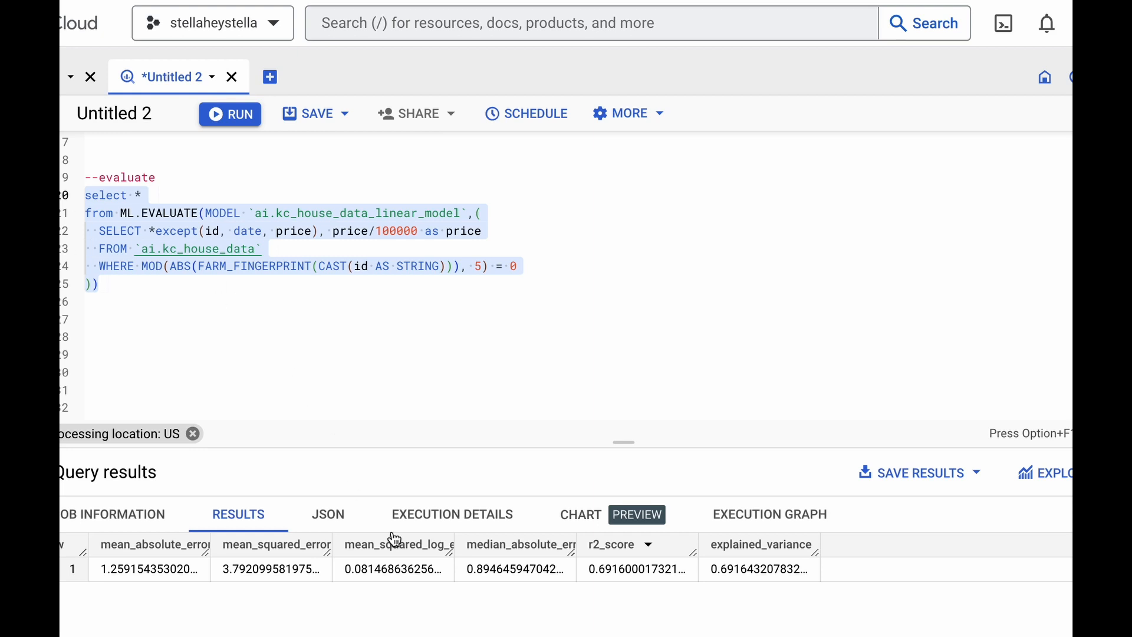
mouse_move(498, 601)
text(PREDIC)
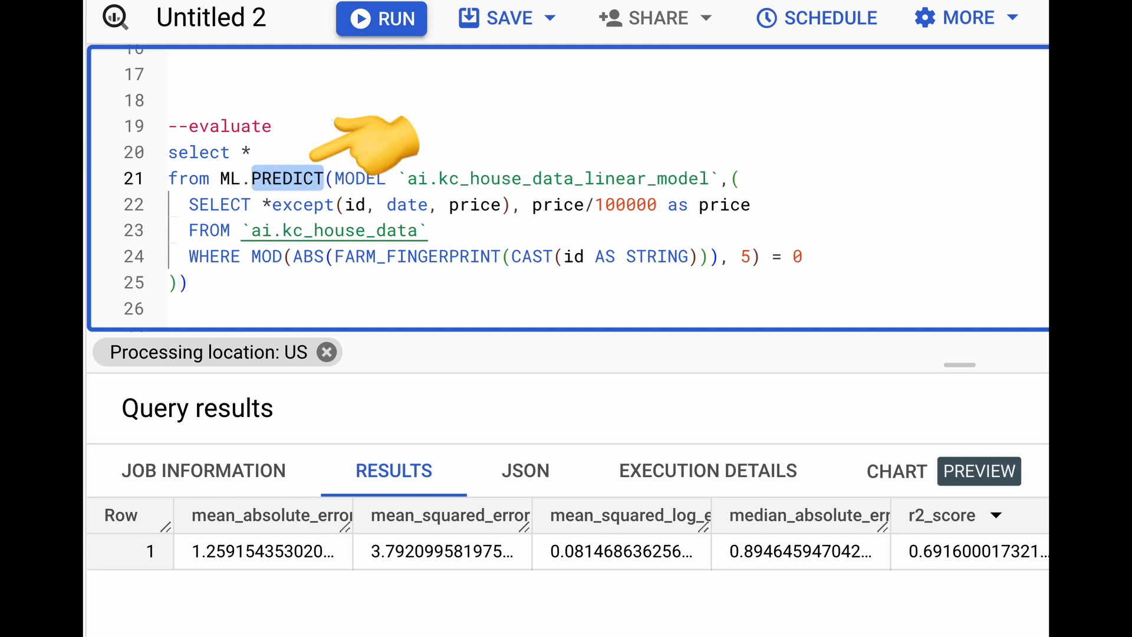
Run ML.PREDICT on the test houses, adding (predicted_price-price)*100000 and price columns.
drag(168, 152, 190, 283)
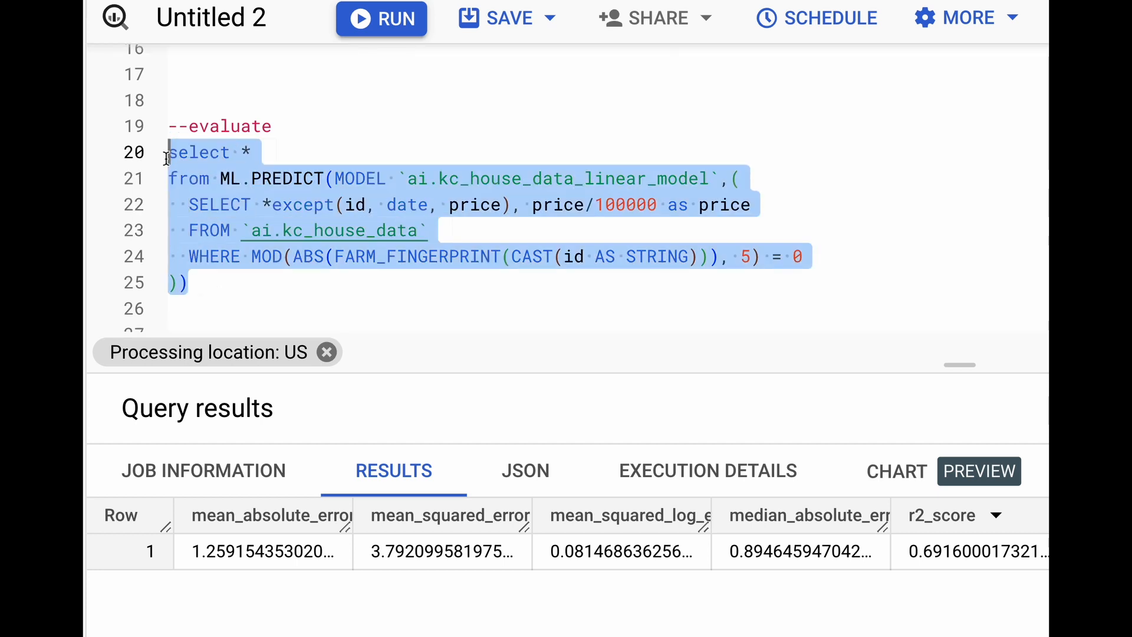
click(381, 19)
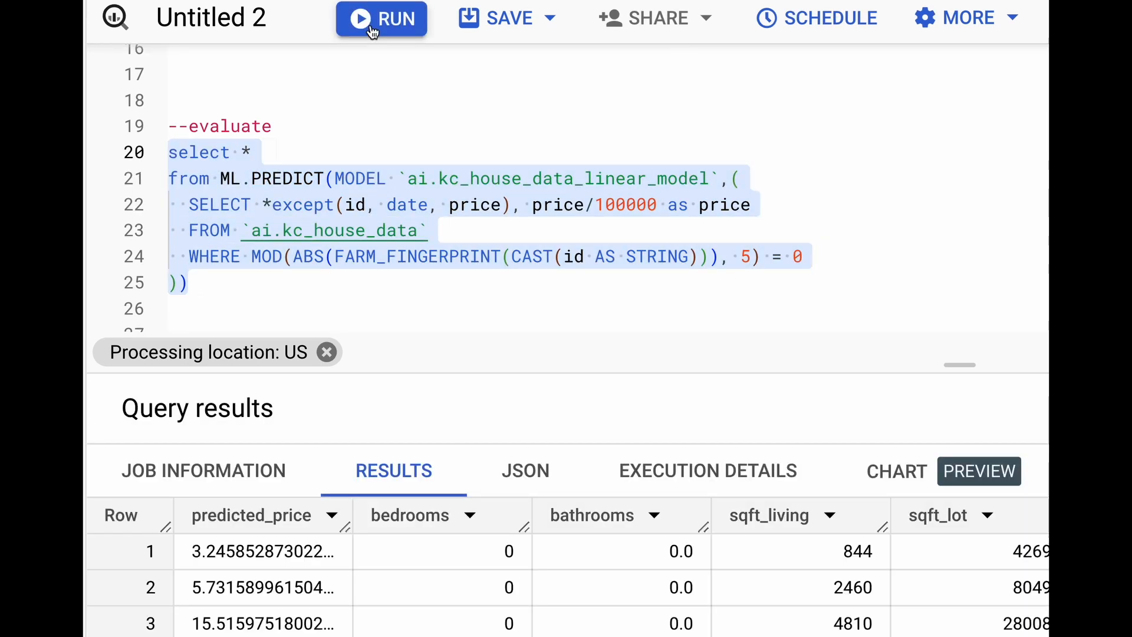
text((predicted_price-price)*100000,price,*)
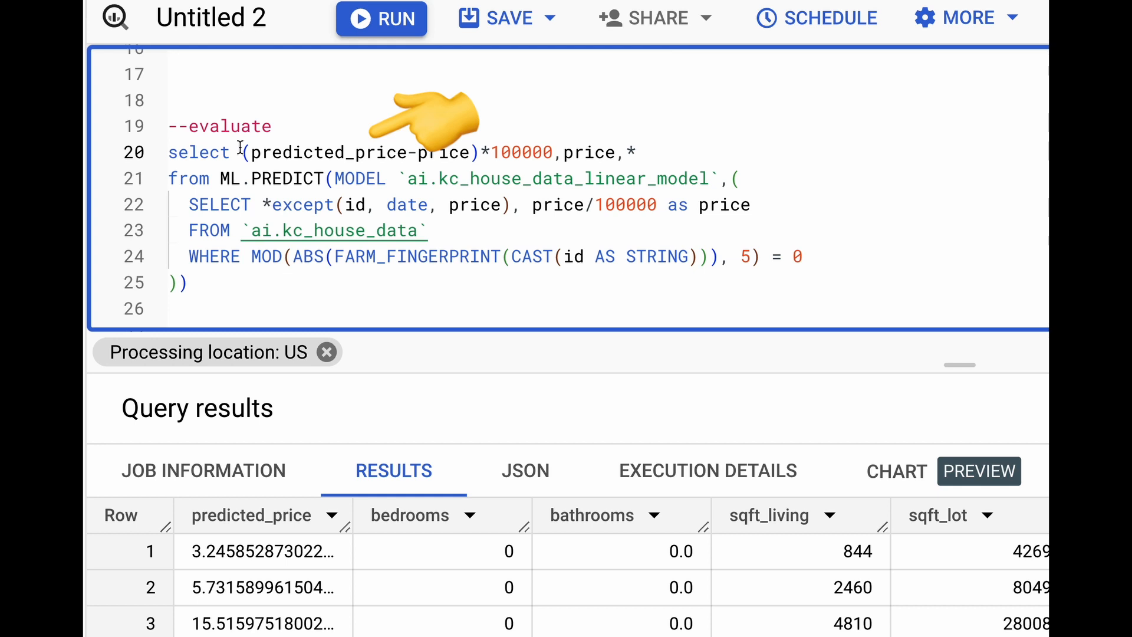
mouse_move(469, 86)
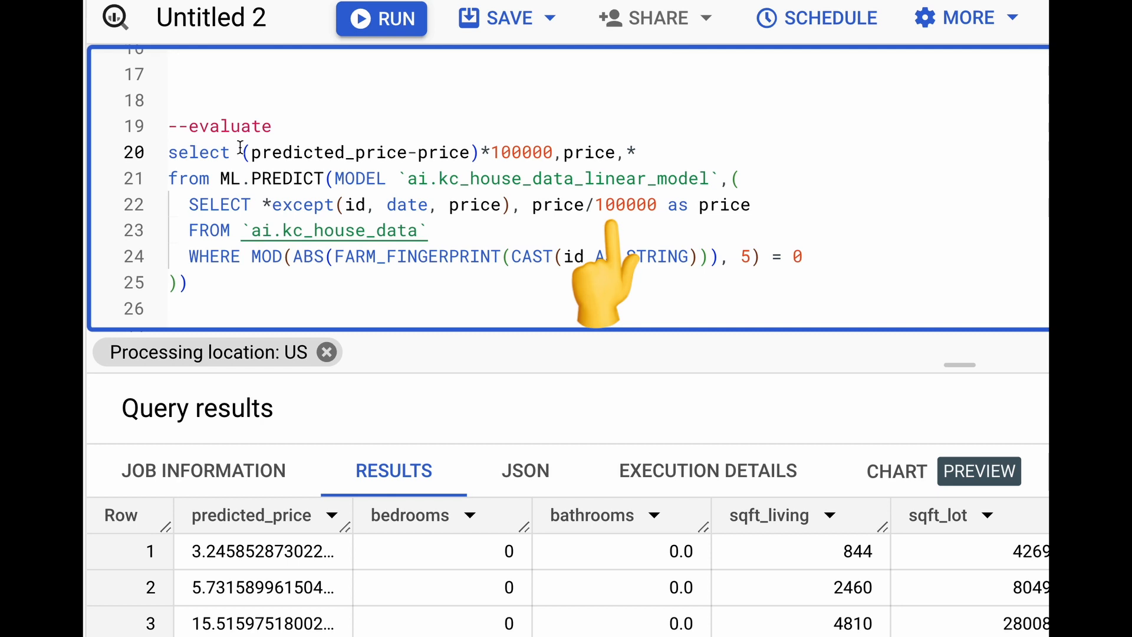
scroll(down, 3)
text(EXPLAIN_)
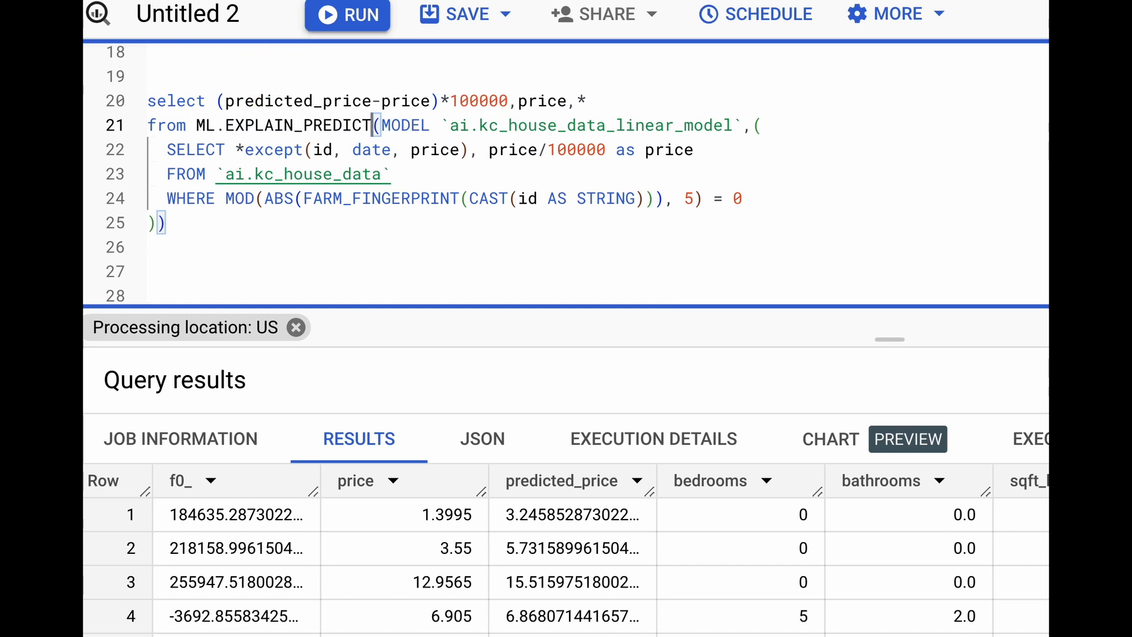
Run ML.EXPLAIN_PREDICT with Struct(3 as top_k_features) and review the feature attributions.
text(, Struct (3 as top_k_features))
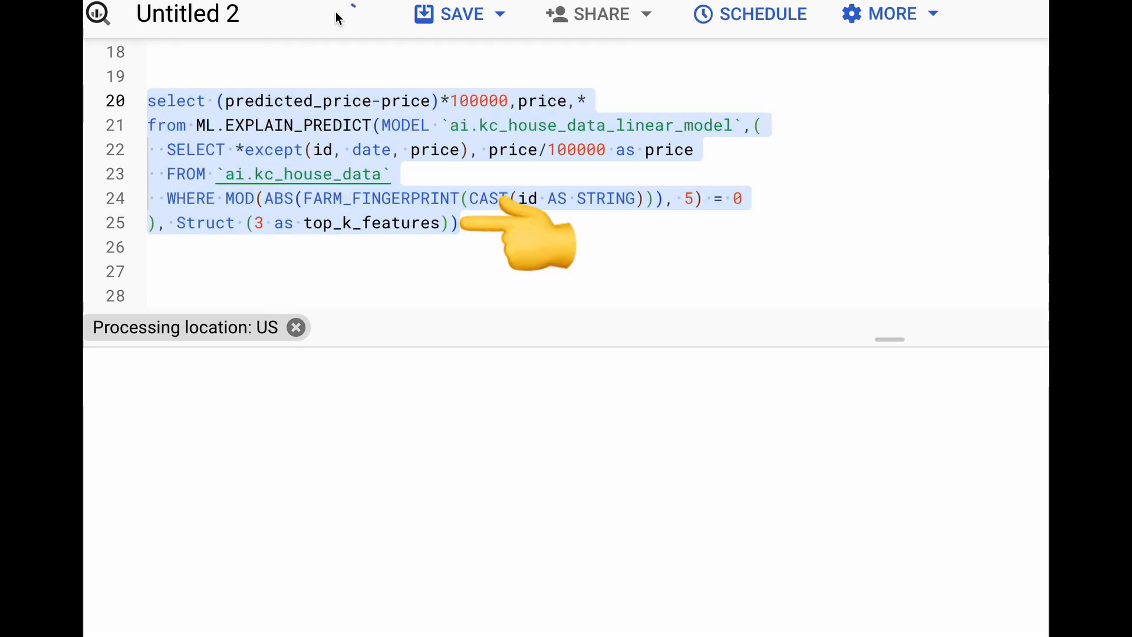
click(347, 16)
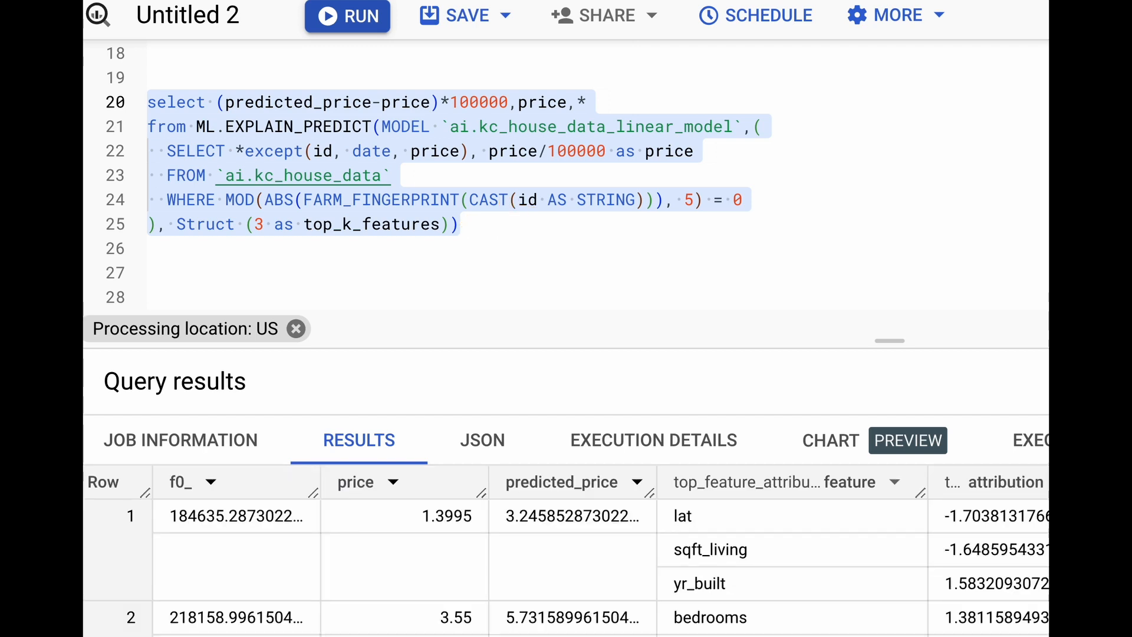
scroll(down, 3)
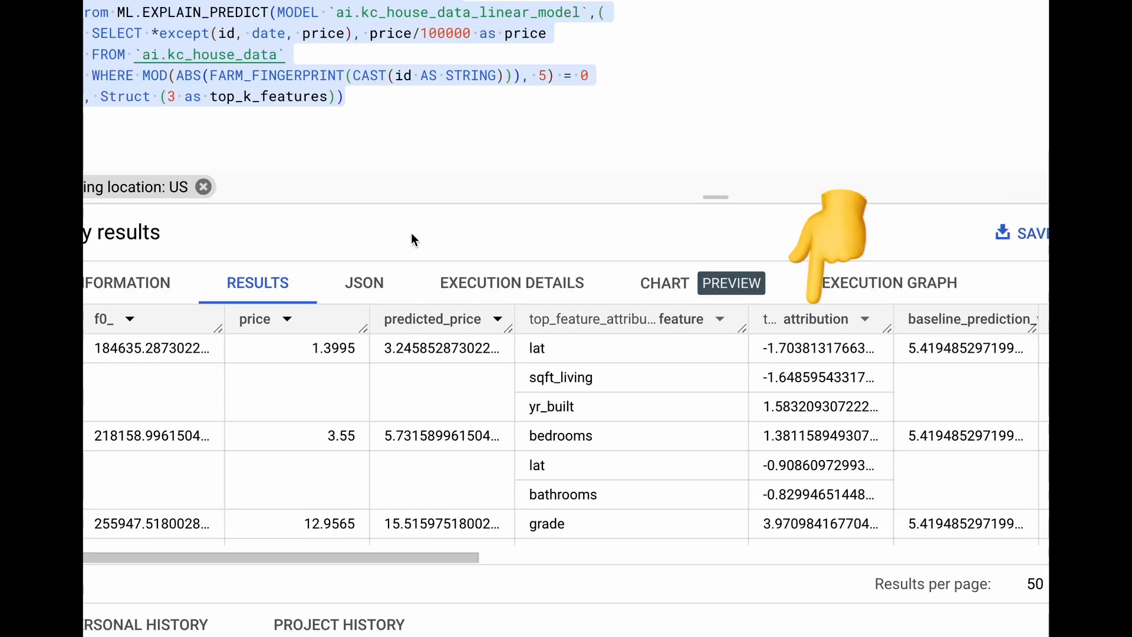
mouse_move(1003, 245)
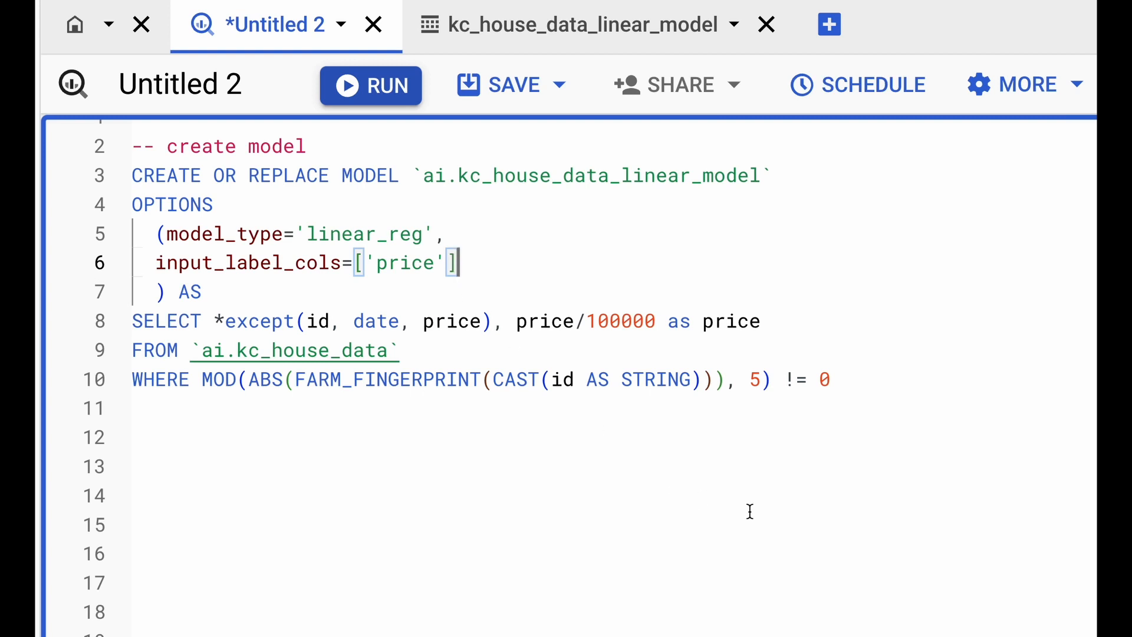
Add ENABLE_GLOBAL_EXPLAIN=True and run ML.GLOBAL_EXPLAIN on `ai.kc_house_data_linear_model`.
text(ENABLE_GLOBAL_EXPLAIN=True)
text(from ML.GLOBAL_EXPLAIN()
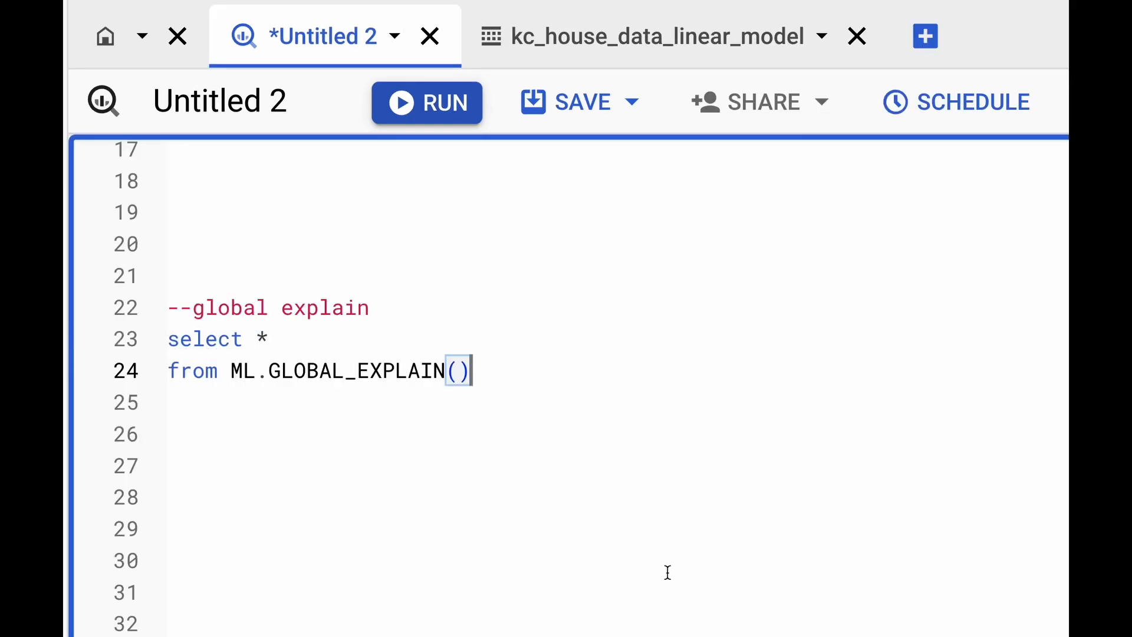
text(MODEL)
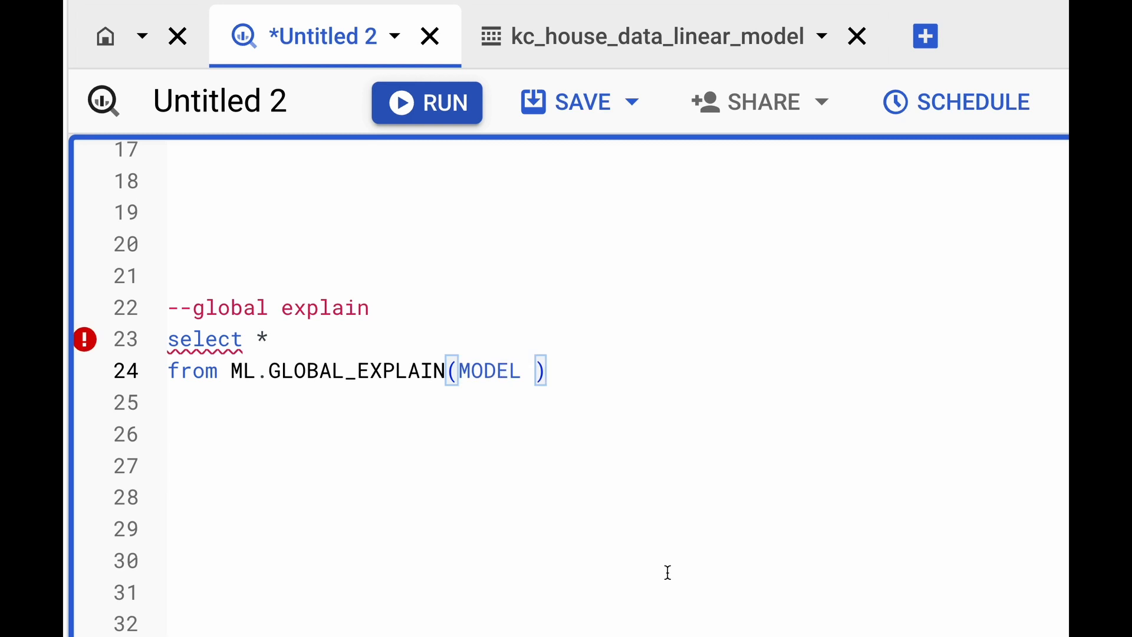
text(`ai.kc_house_data_linear_model`)
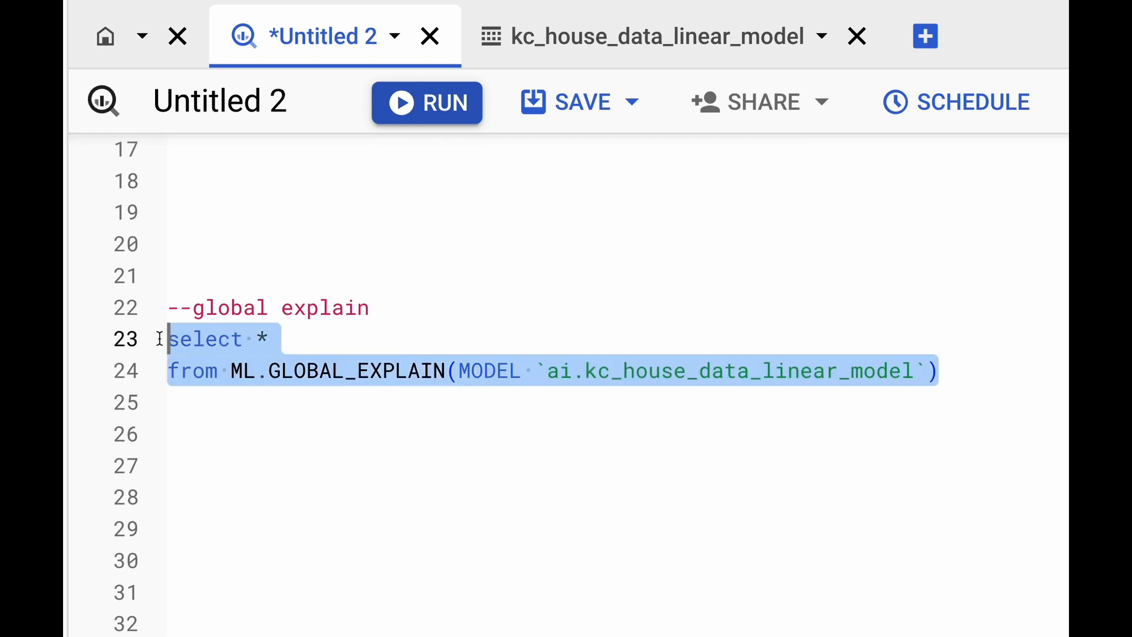
click(427, 102)
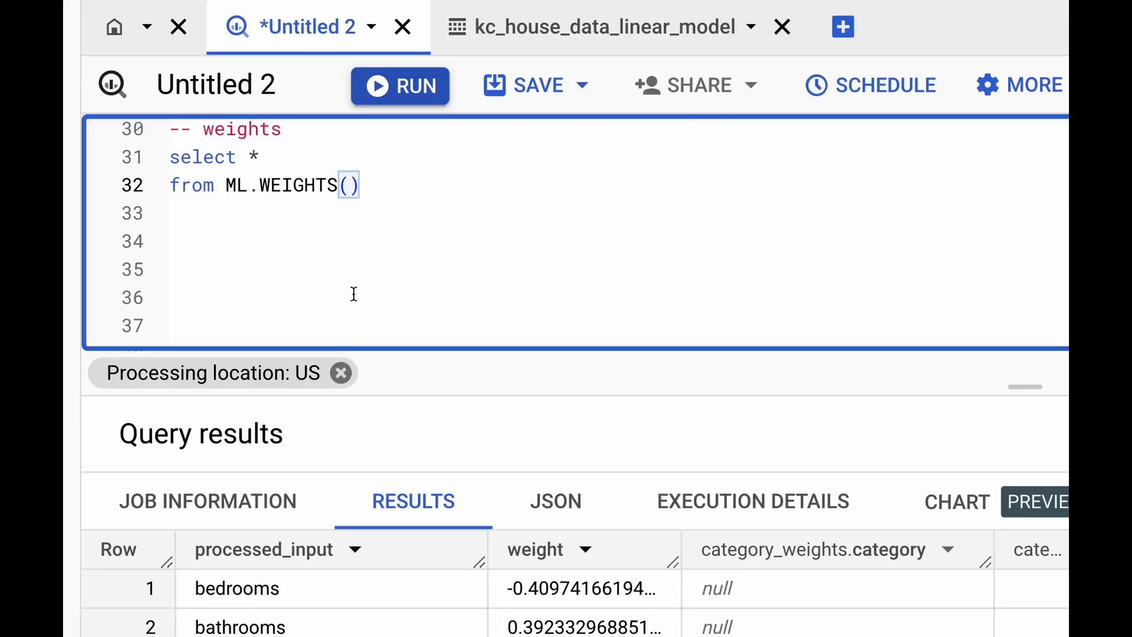
Query ML.WEIGHTS on `ai.kc_house_data_linear_model` to list each feature's weight.
text(MODEL `ai.kc_house_data_linear_model`)
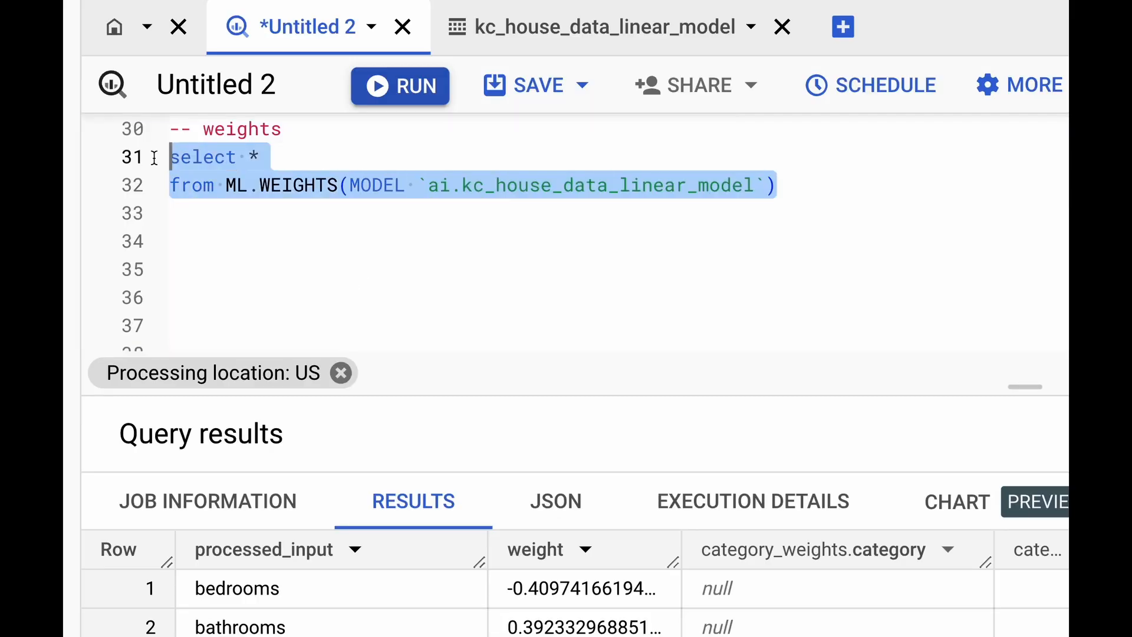
scroll(down, 3)
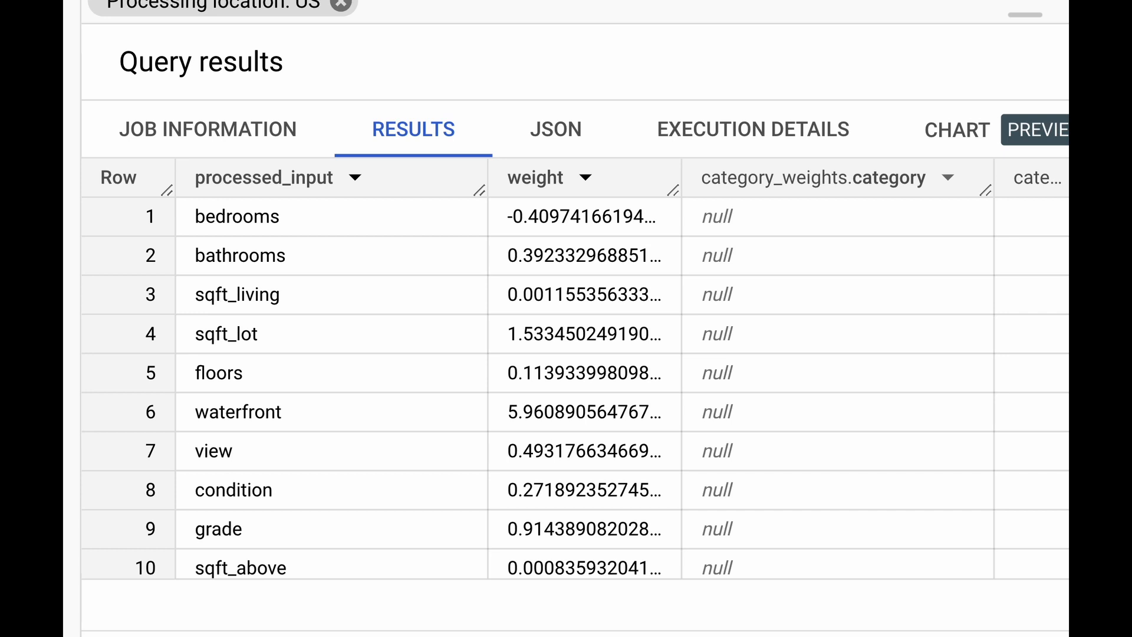
click(289, 20)
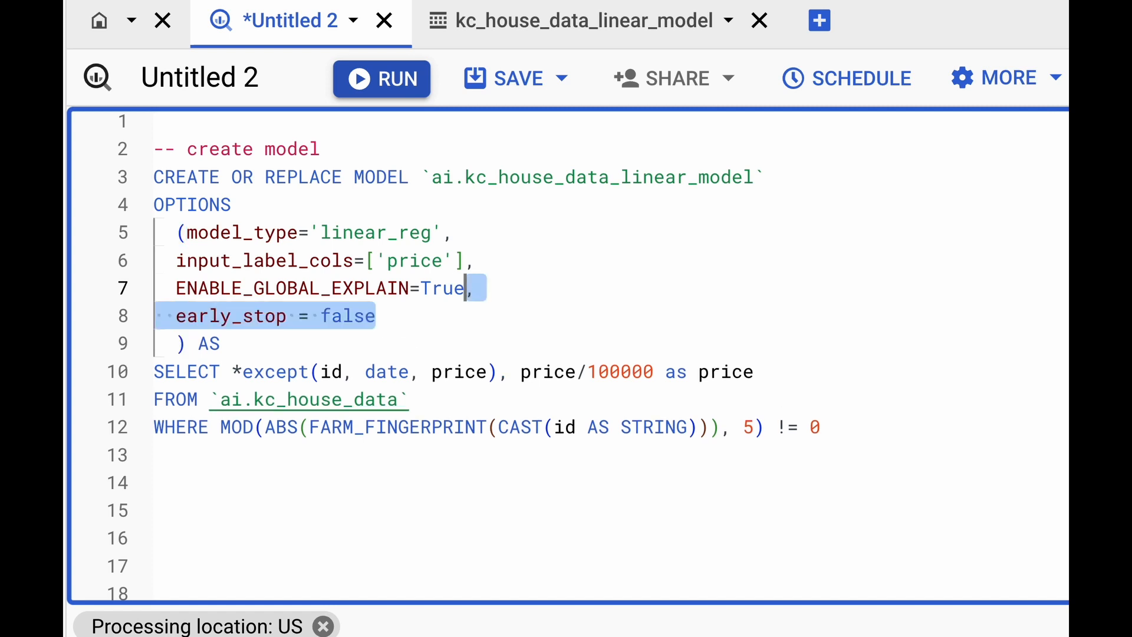
Retrain the model with max_iterations 8 and l2_reg HPARAM_RANGE(0.001, 1) tuning options.
text(max_iterations = 8,)
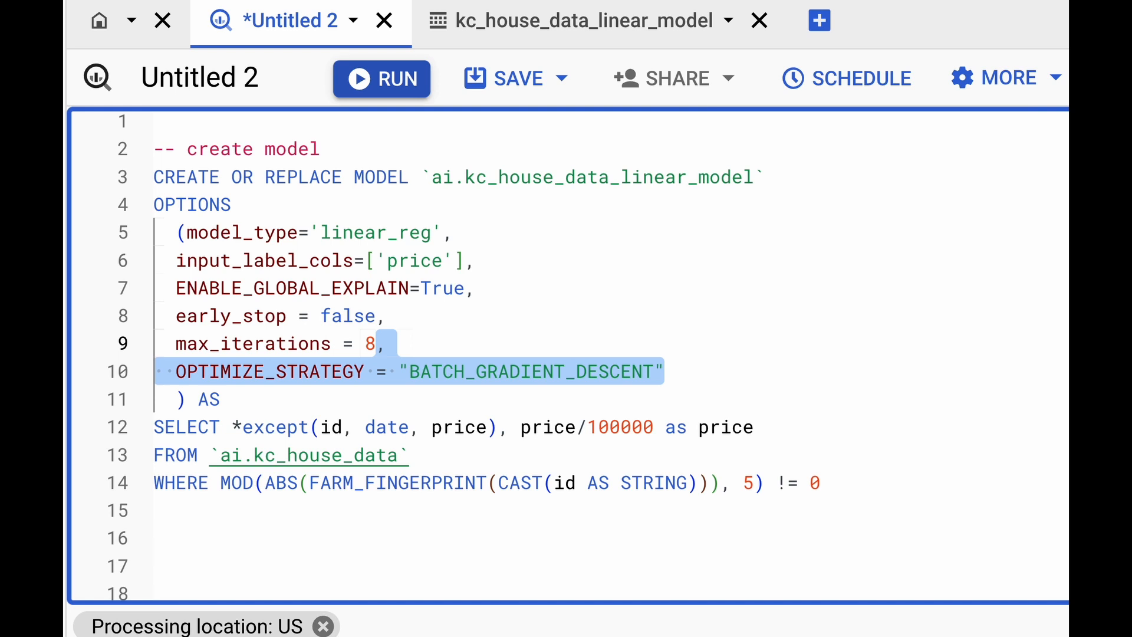
text(l2_reg = HPARAM_RANGE(0.001, 1))
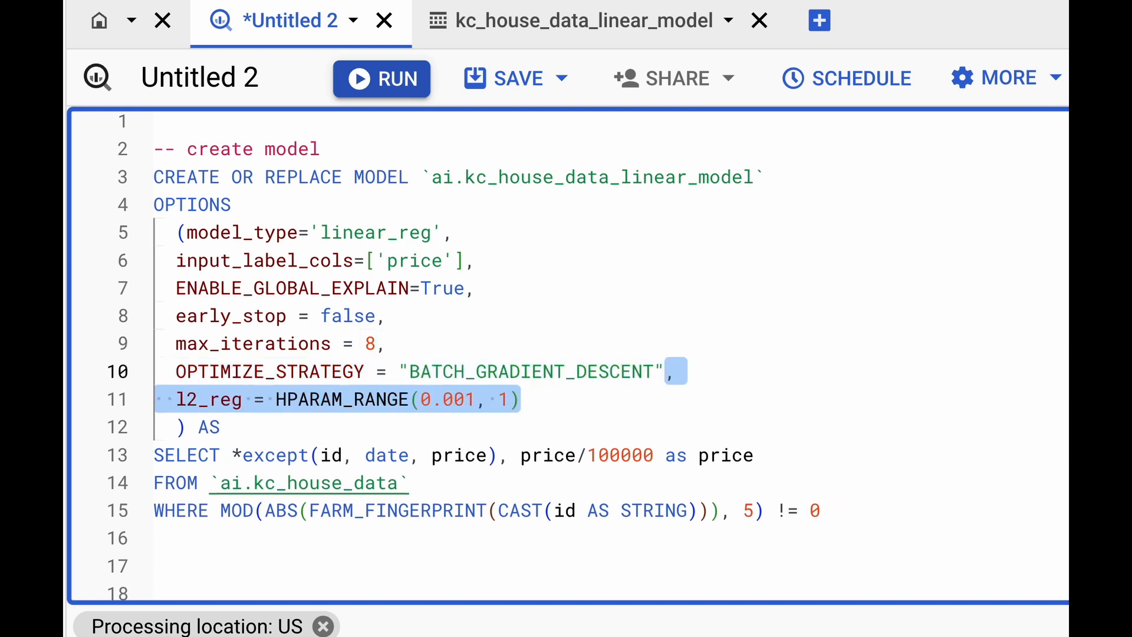
click(382, 78)
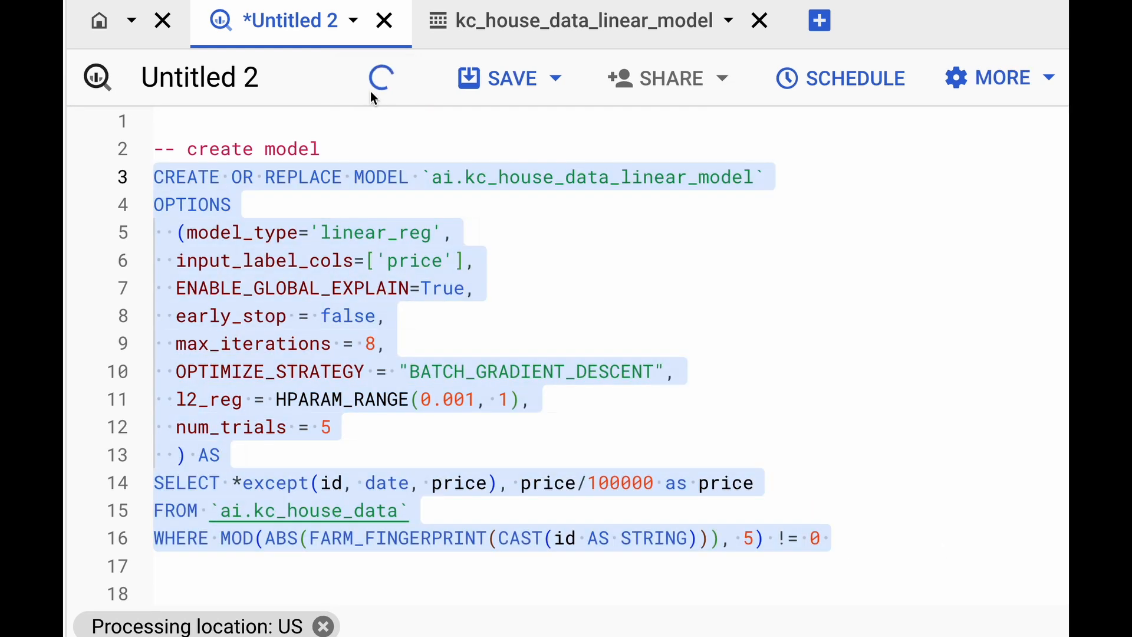